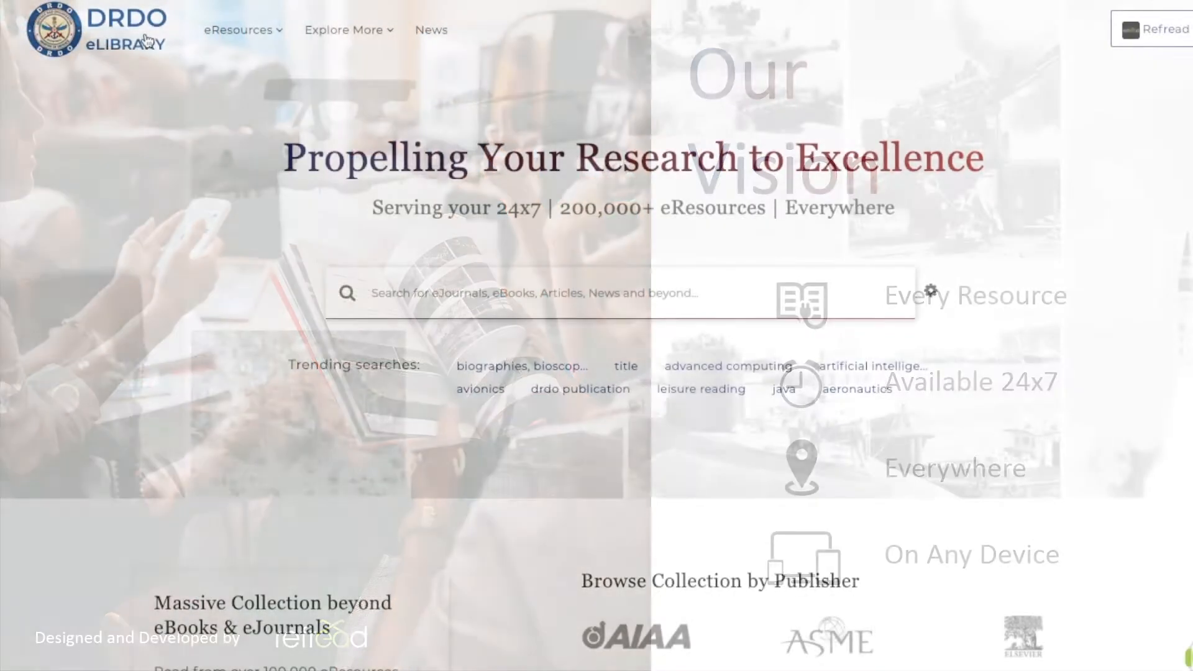
Show the eResources menu and scroll the By Discipline column of categories
click(238, 29)
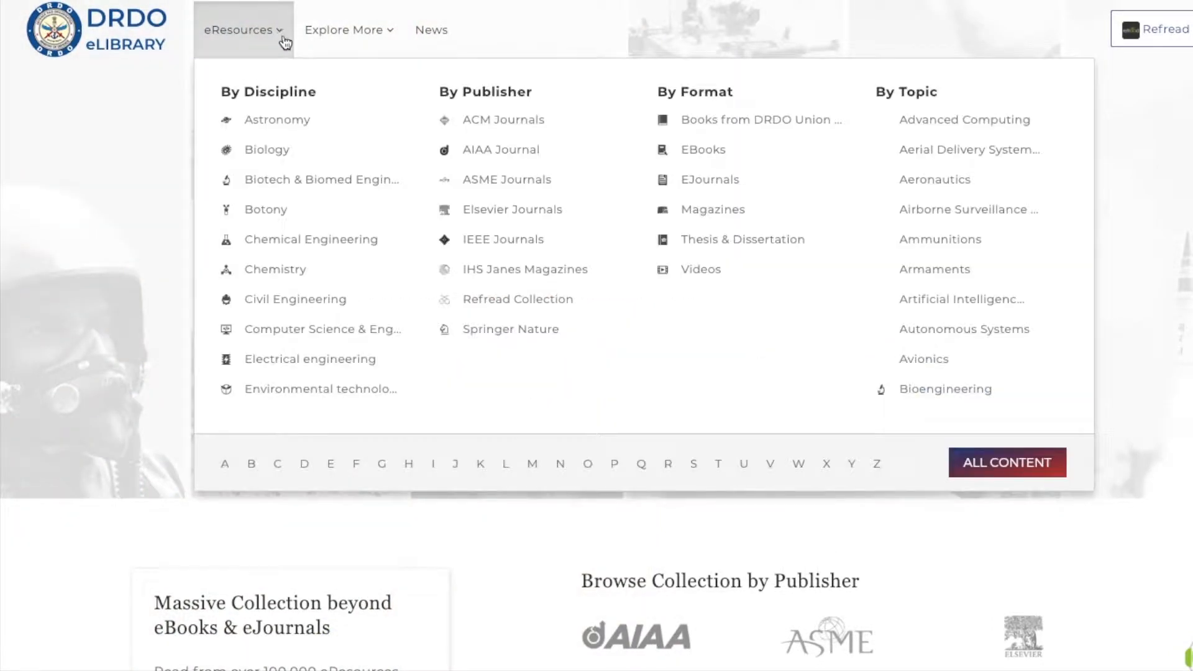
scroll(down, 3)
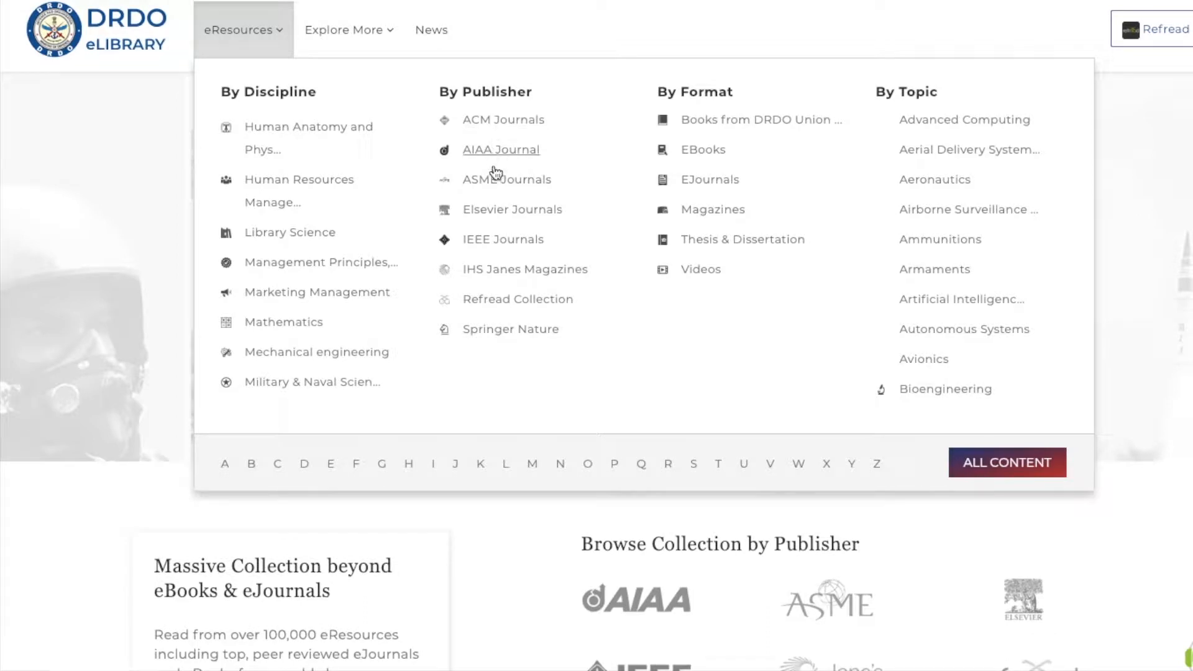
mouse_move(493, 328)
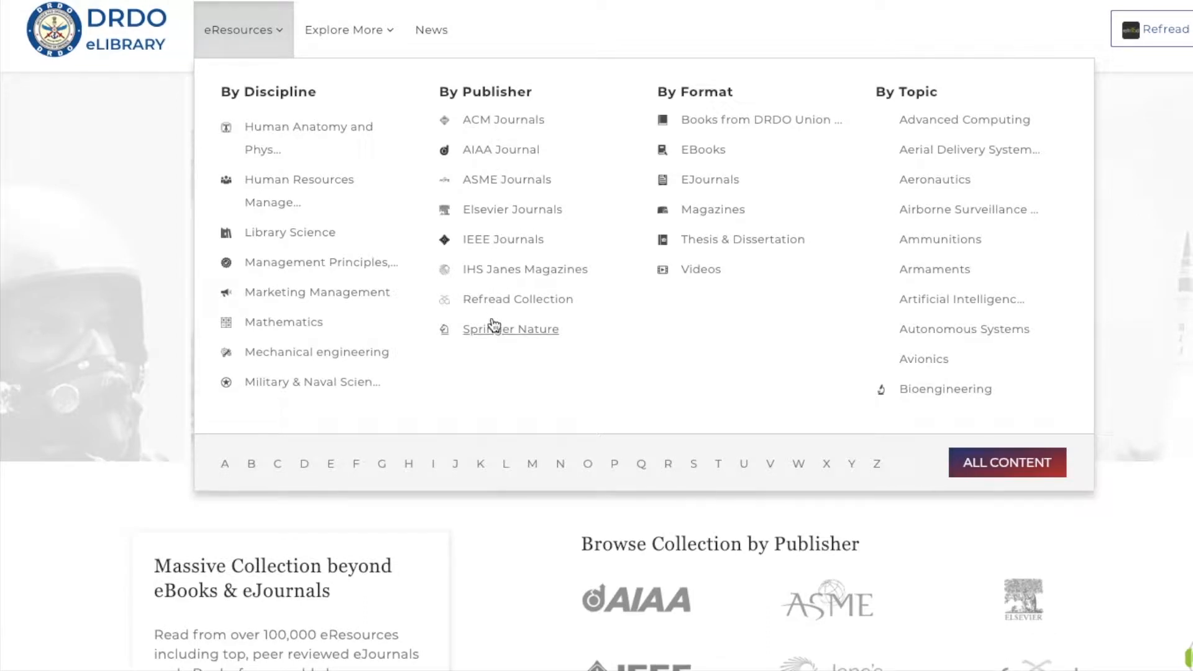
Browse the 190 Elsevier Journals covers, then bring back the eResources menu
click(512, 210)
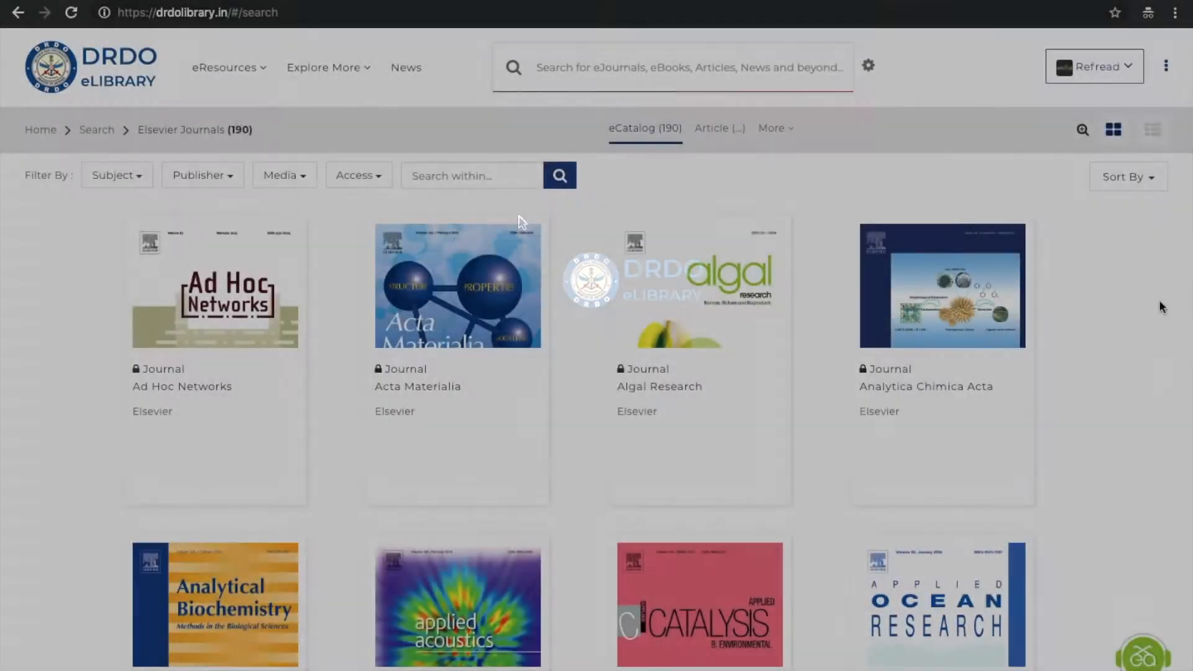
scroll(down, 3)
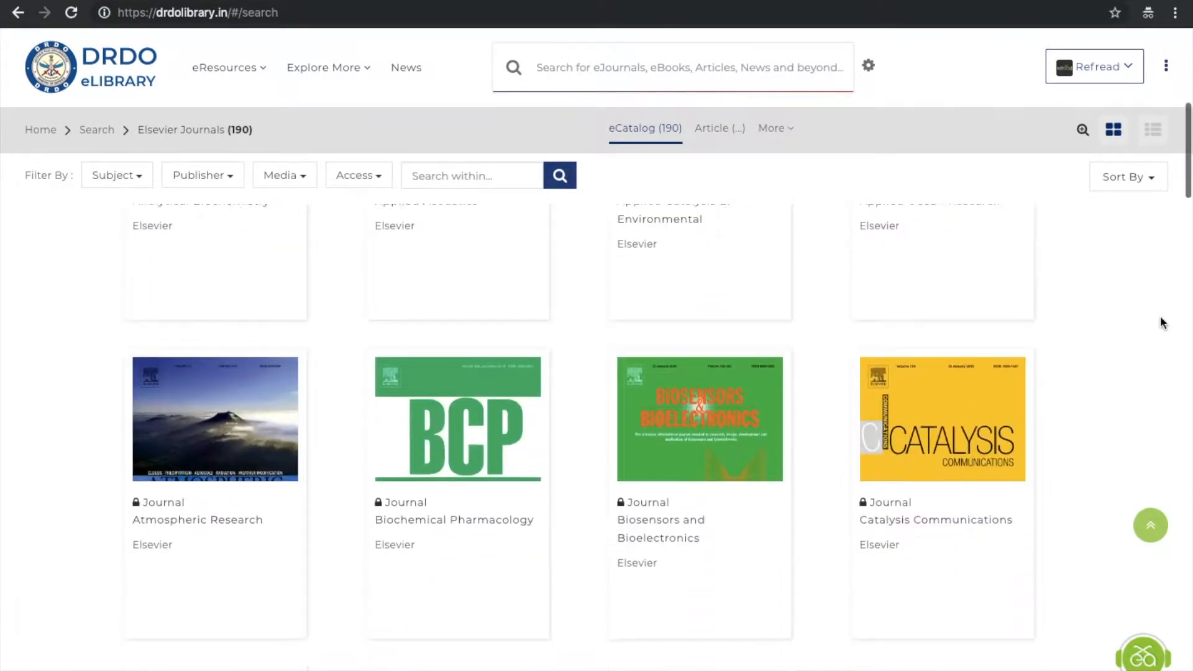
scroll(down, 3)
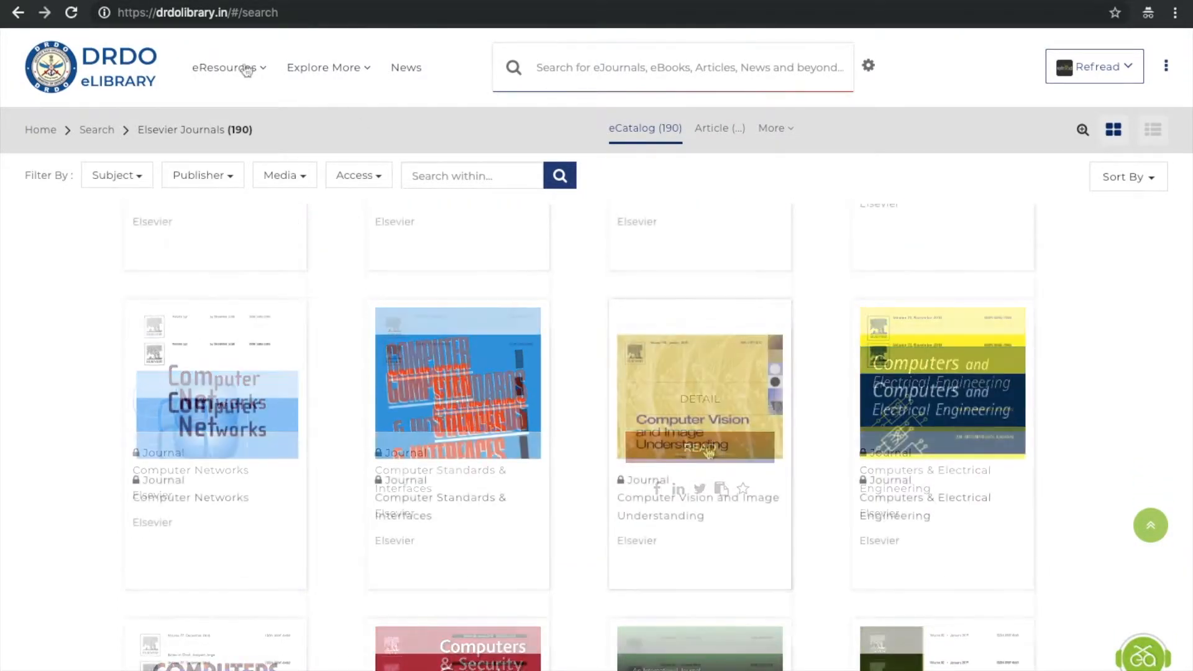
click(225, 67)
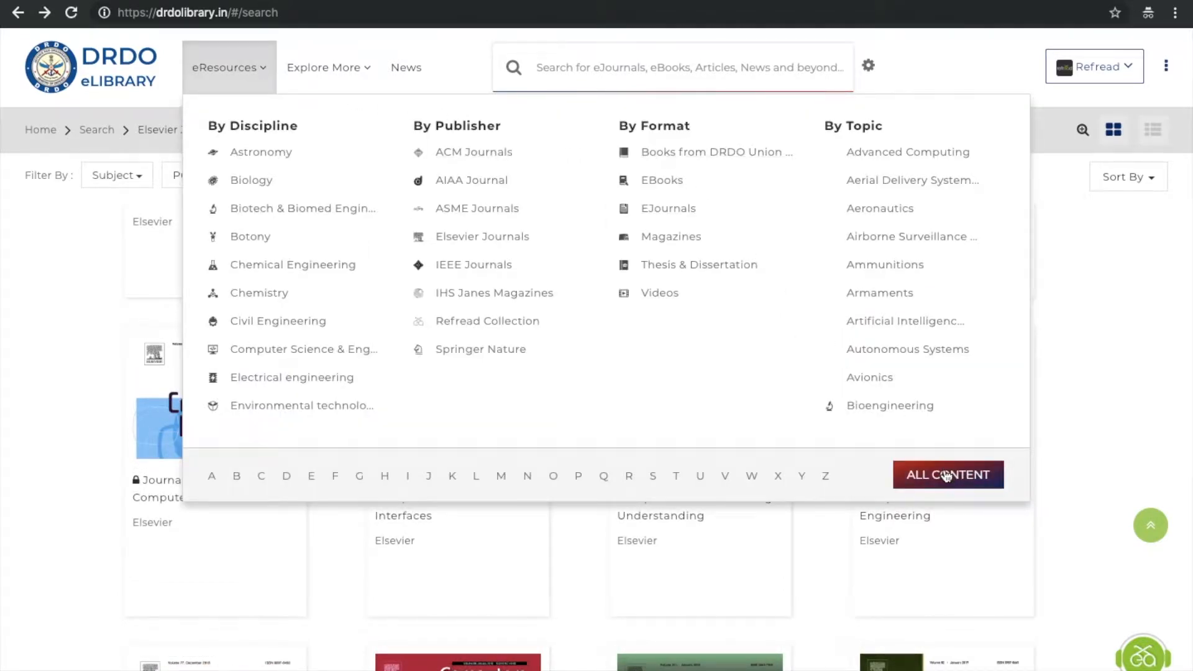
Browse All Content (382,683 open-access items) and list its Media type filter options
click(947, 475)
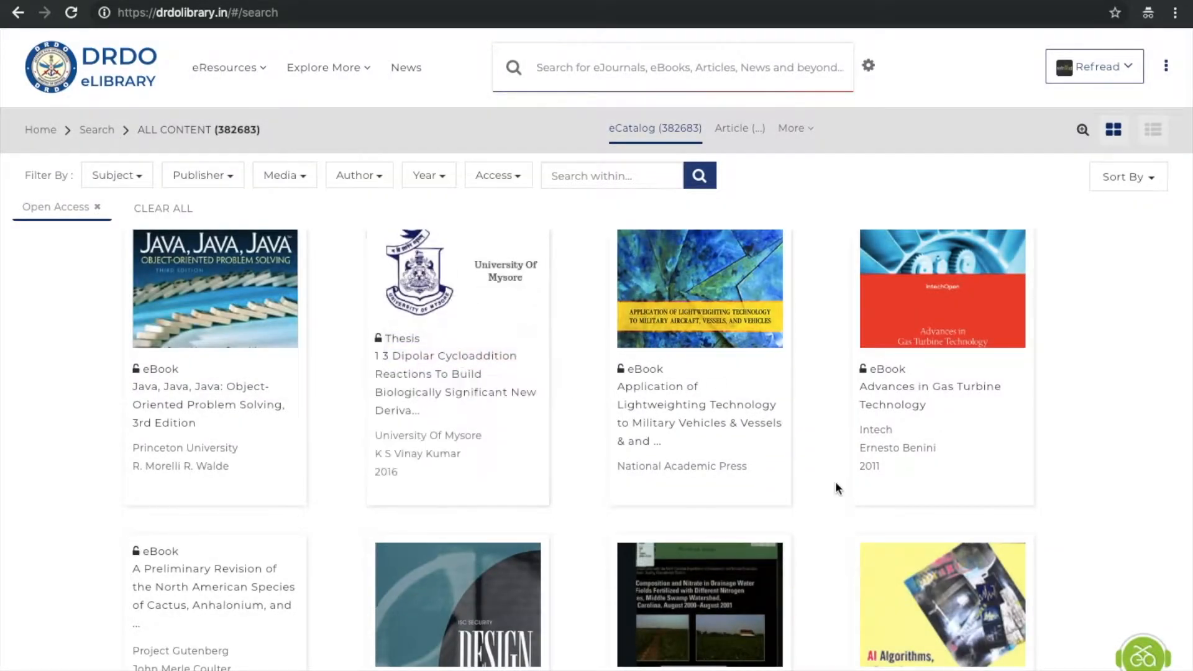
scroll(down, 3)
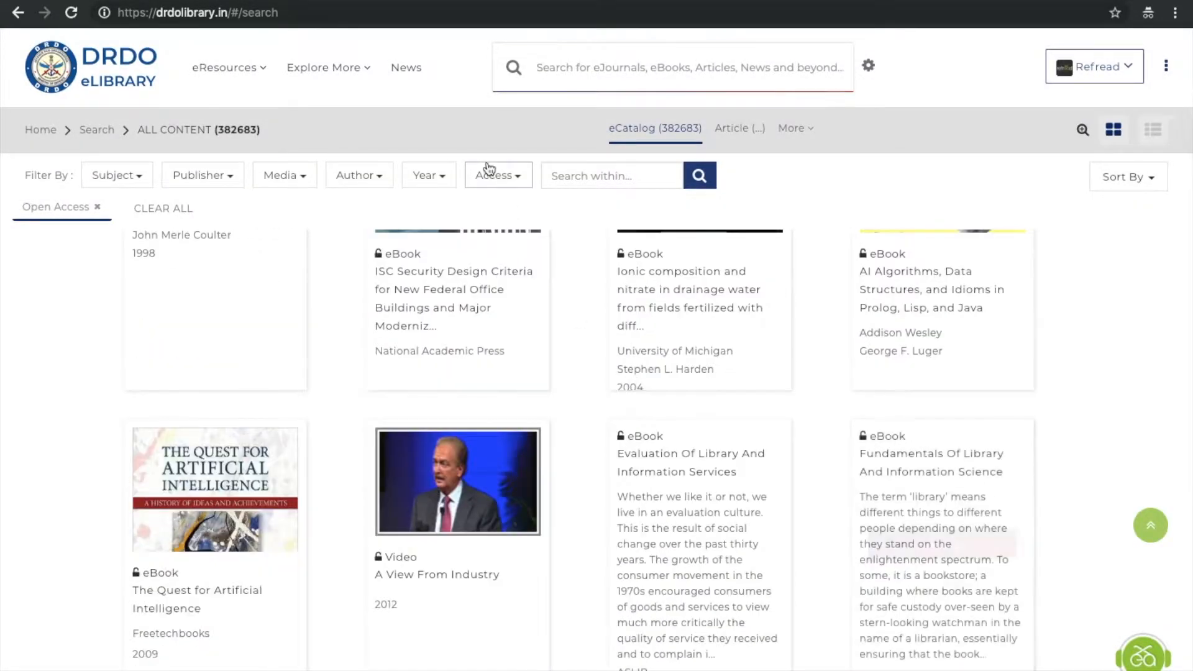
click(284, 176)
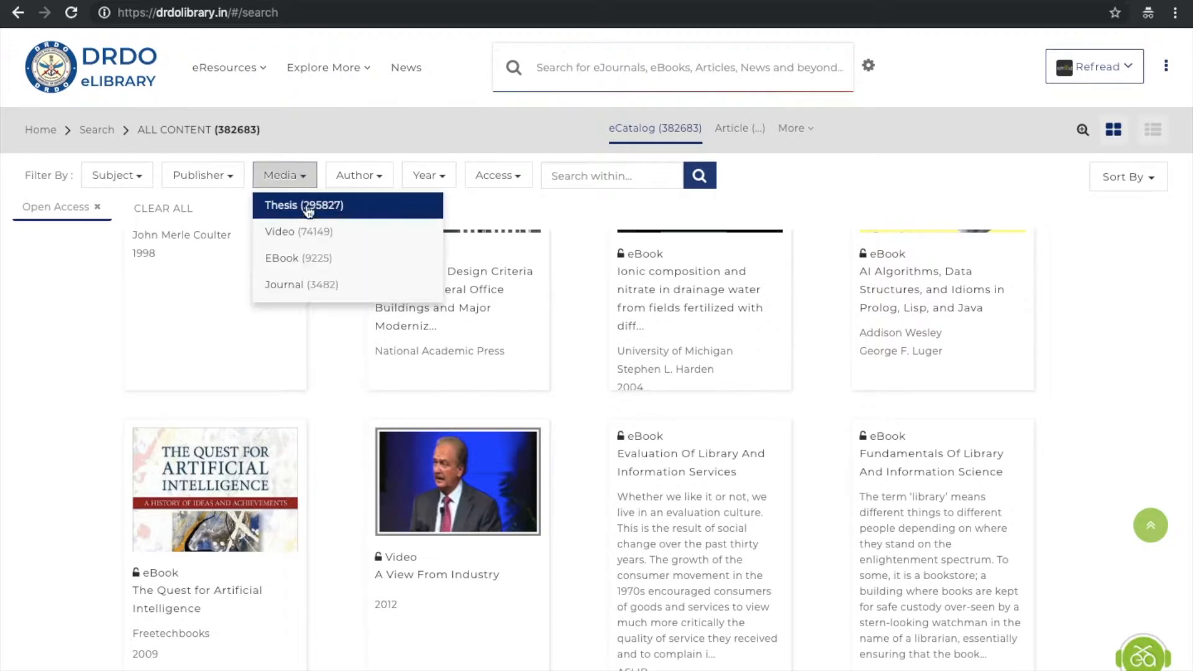
mouse_move(311, 288)
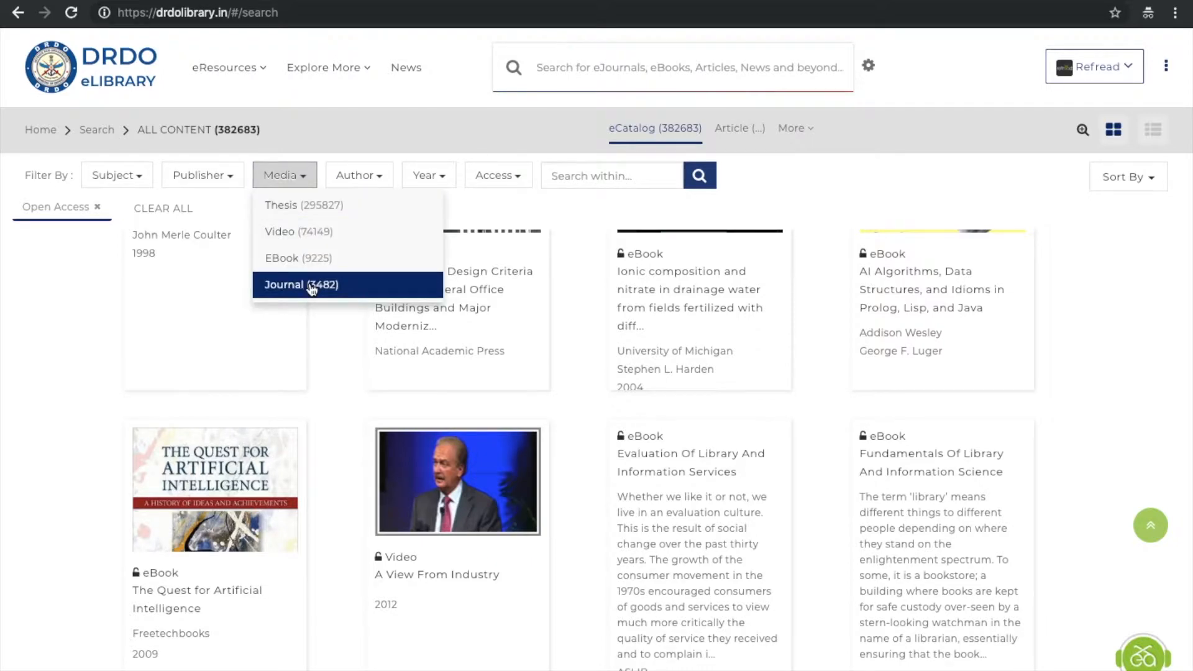
Browse the Expert Talks collection of 5,683 videos from Explore More
click(323, 67)
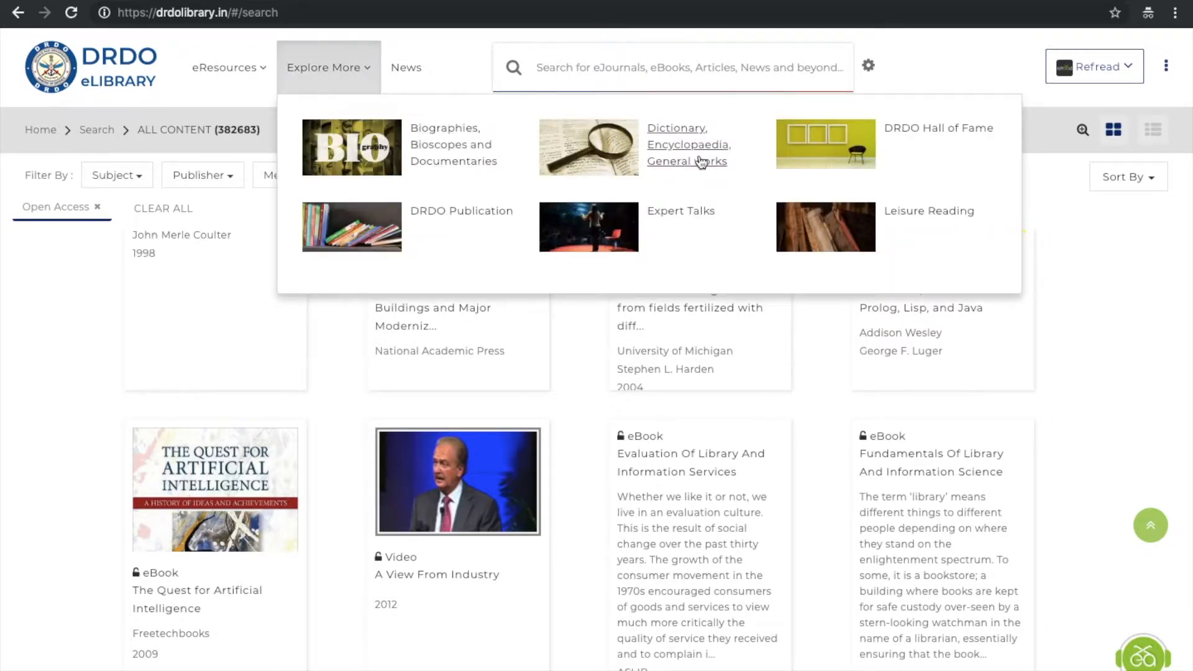
mouse_move(686, 211)
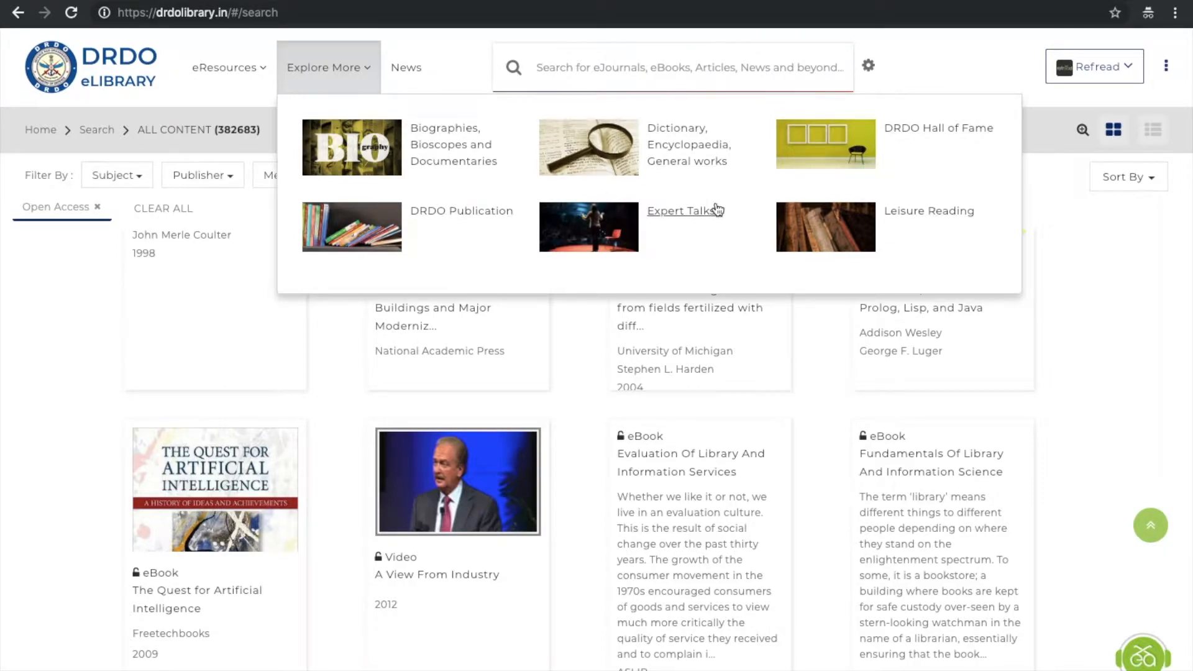
click(682, 211)
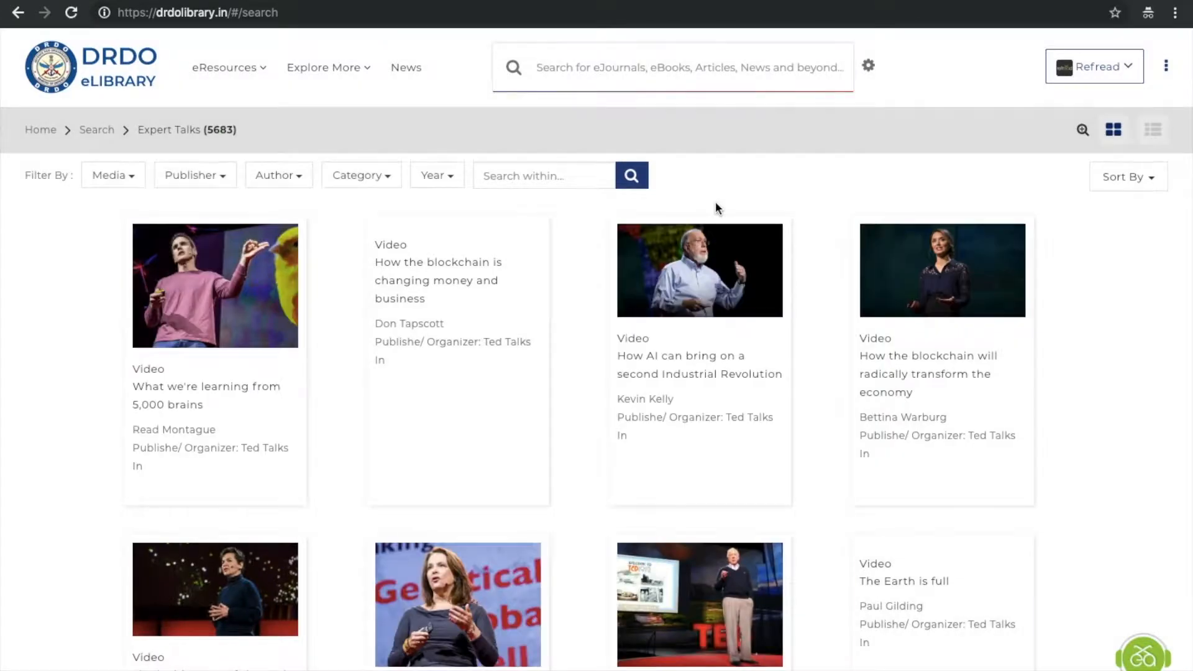
scroll(down, 3)
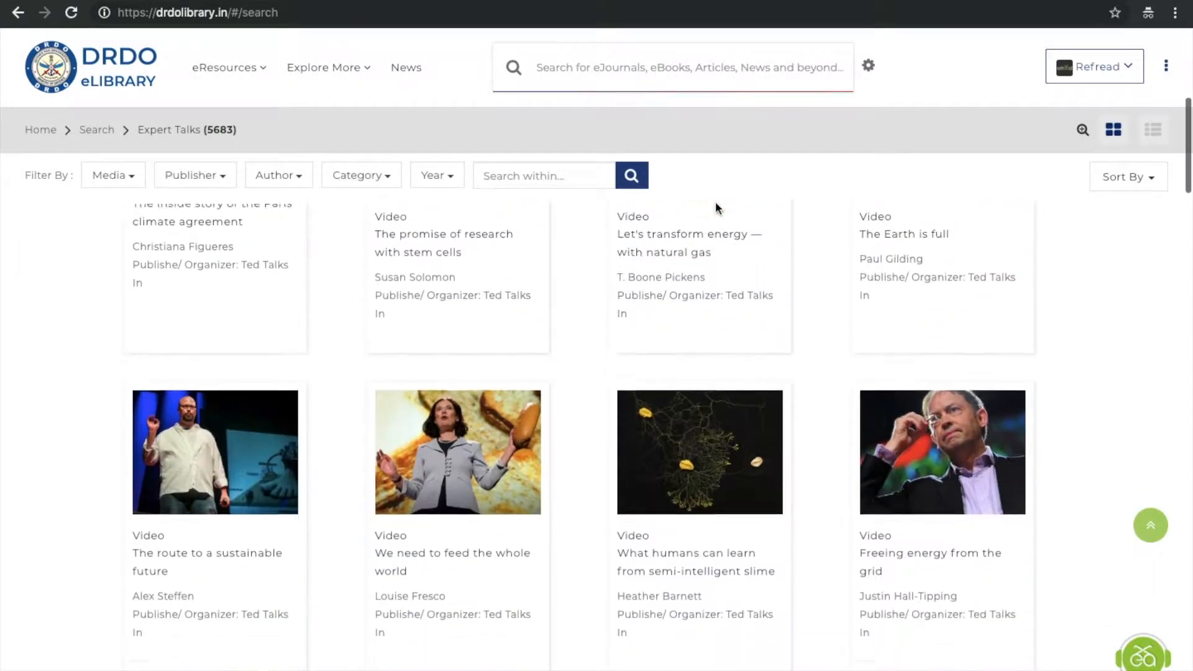
Show Leisure Reading's Category and Media breakdowns: 1,566 audiobooks and 521 eBooks
click(324, 67)
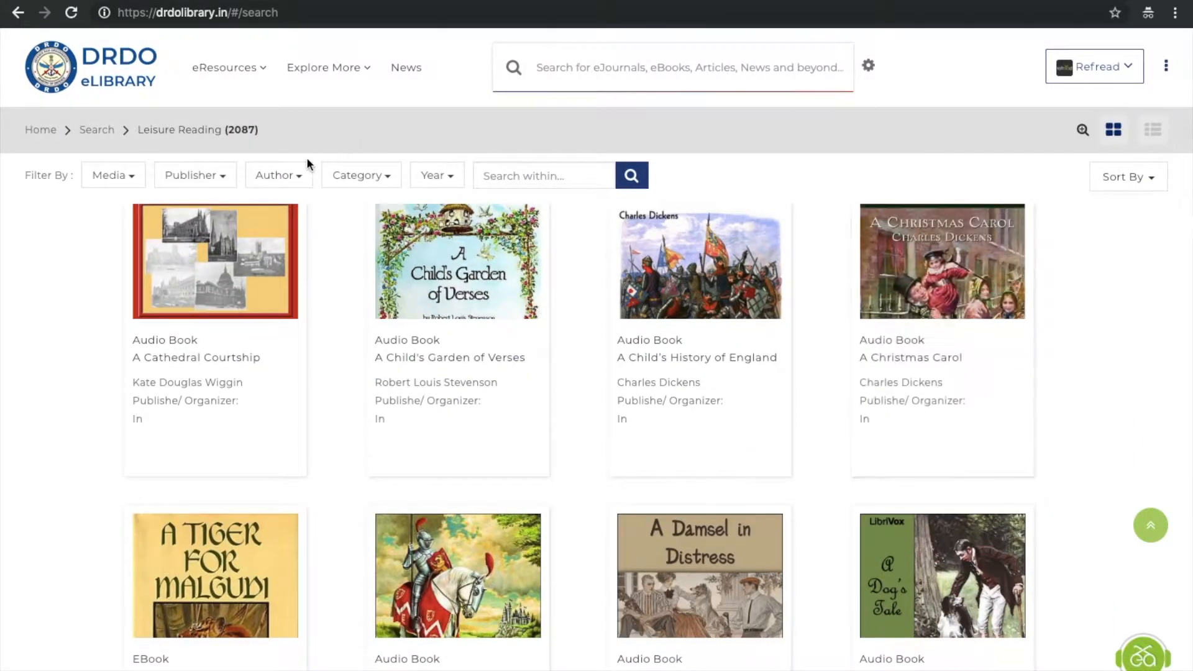
click(361, 176)
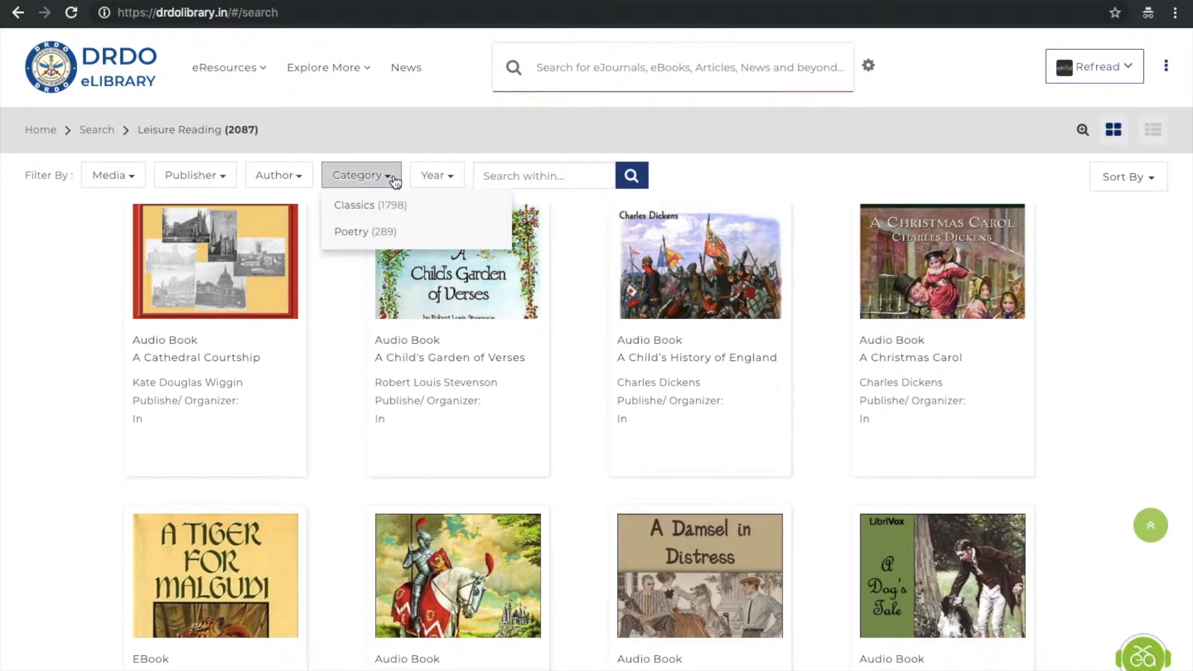
click(109, 175)
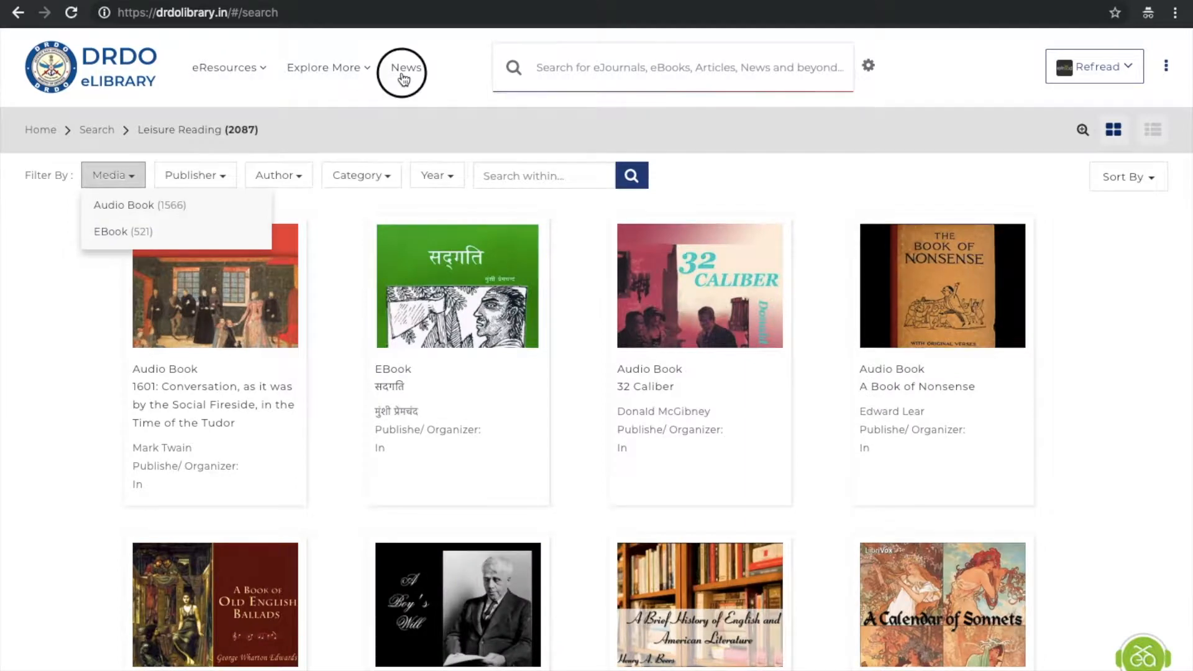
Browse the News page through News Clips and News By Publication
click(405, 67)
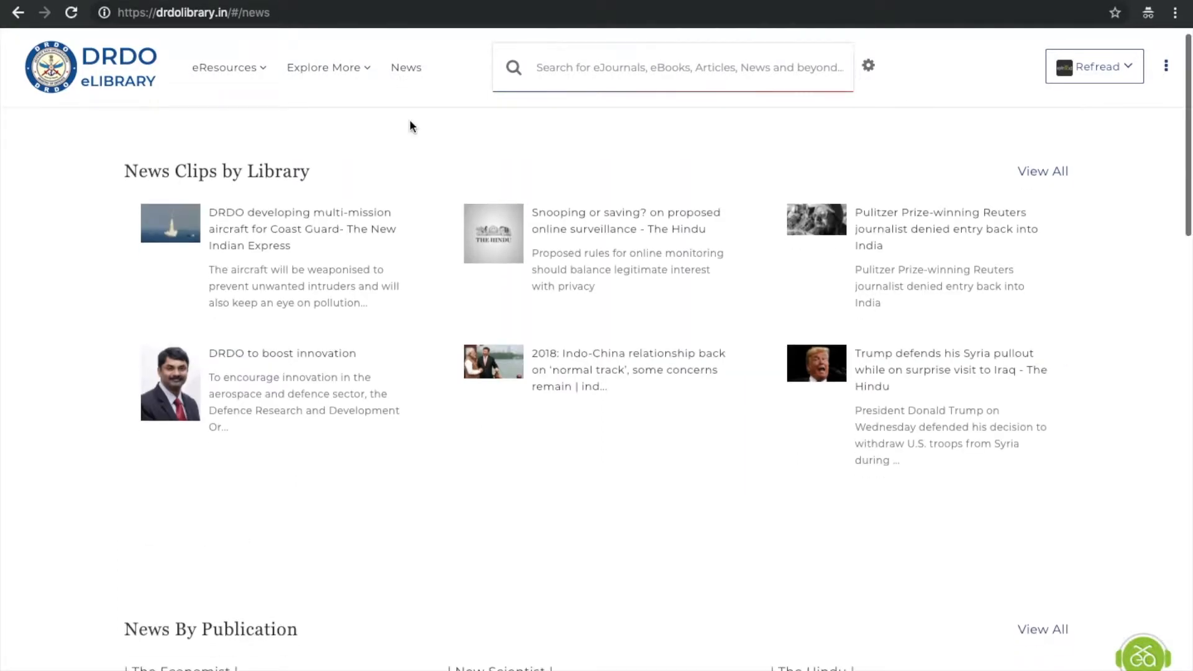
scroll(down, 3)
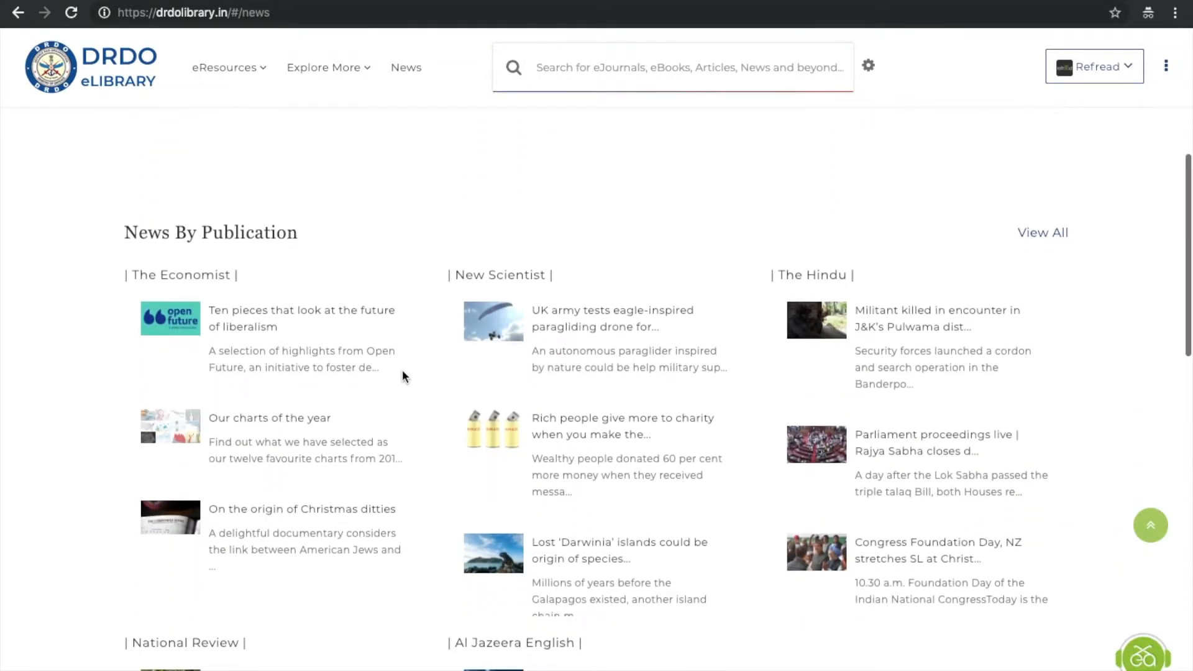
scroll(down, 3)
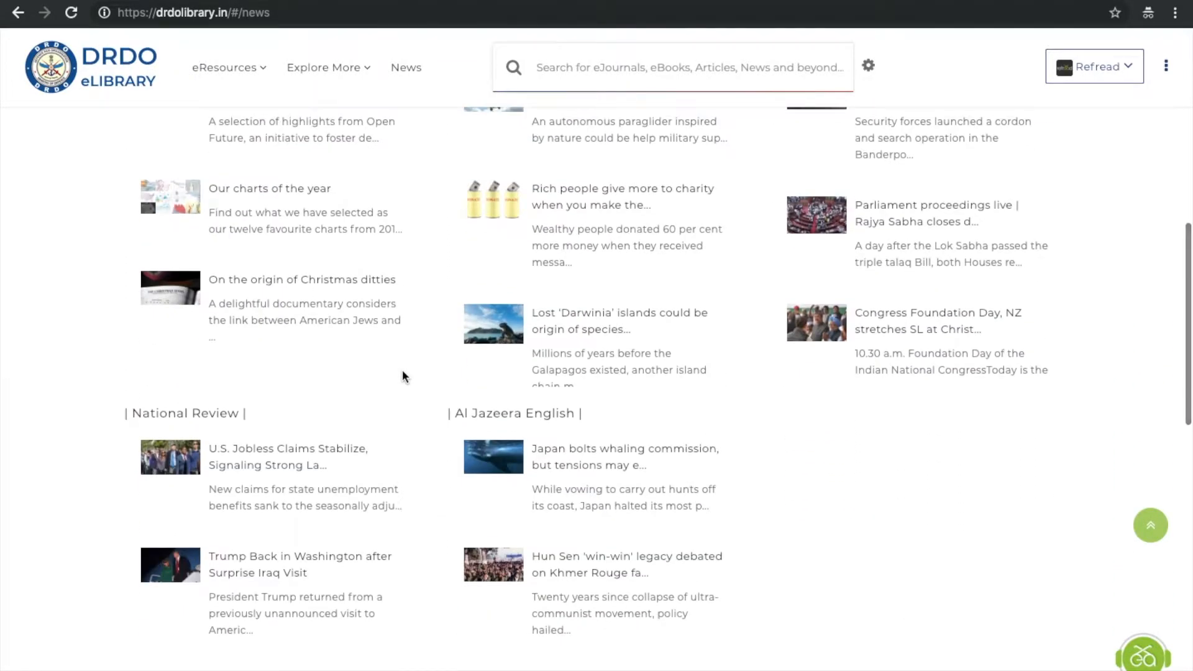
scroll(down, 3)
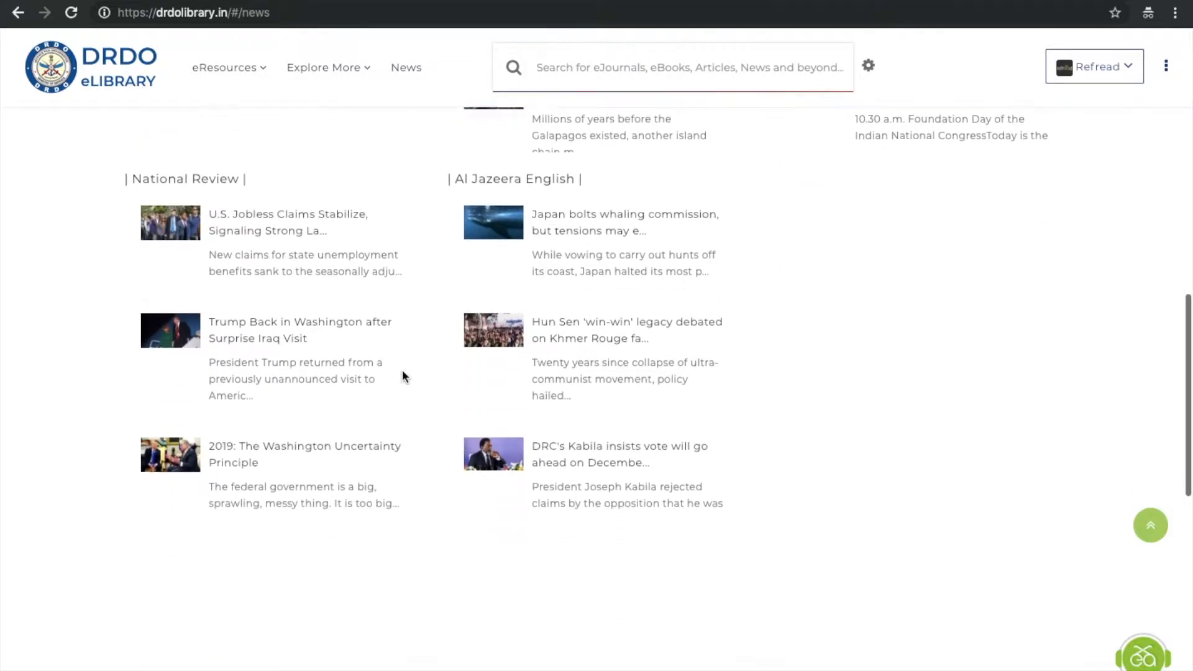
scroll(down, 3)
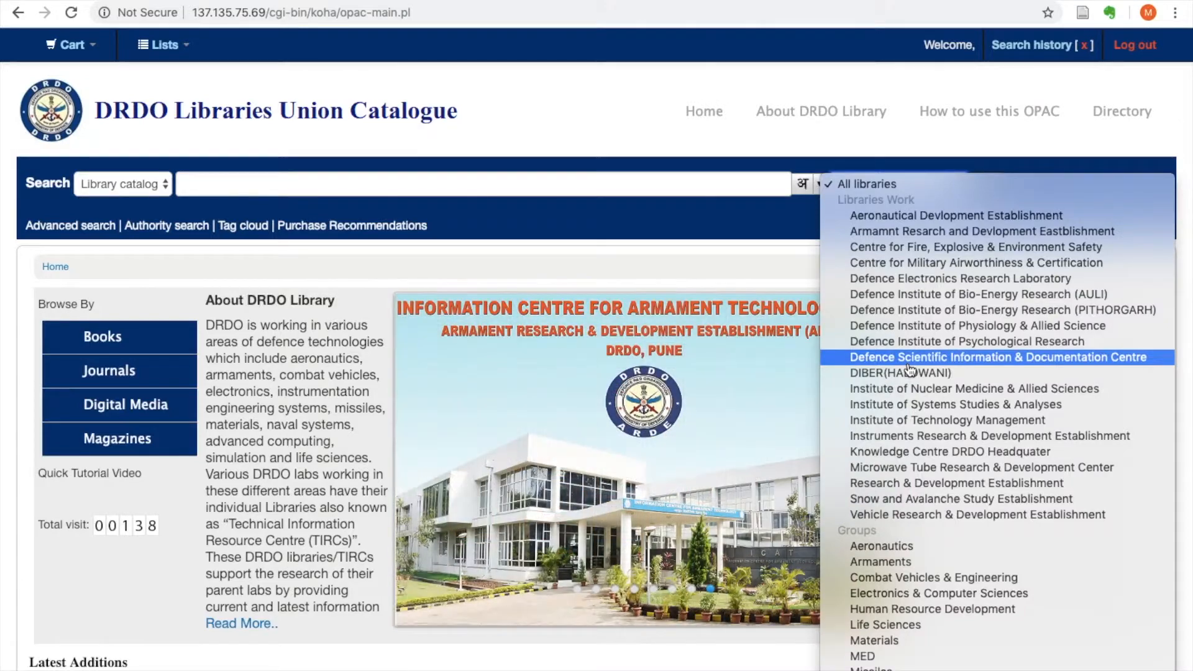
Search titles for 'Java' at Defence Scientific Information & Documentation Centre and browse 43 results
click(1001, 357)
text(Java)
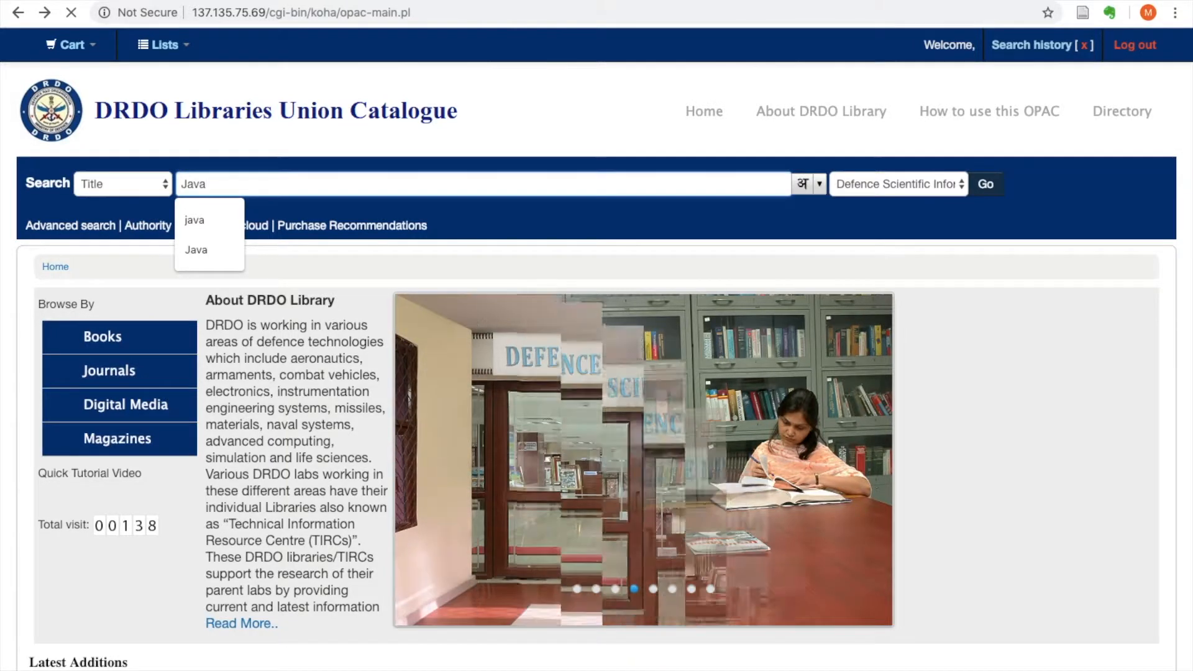
click(986, 183)
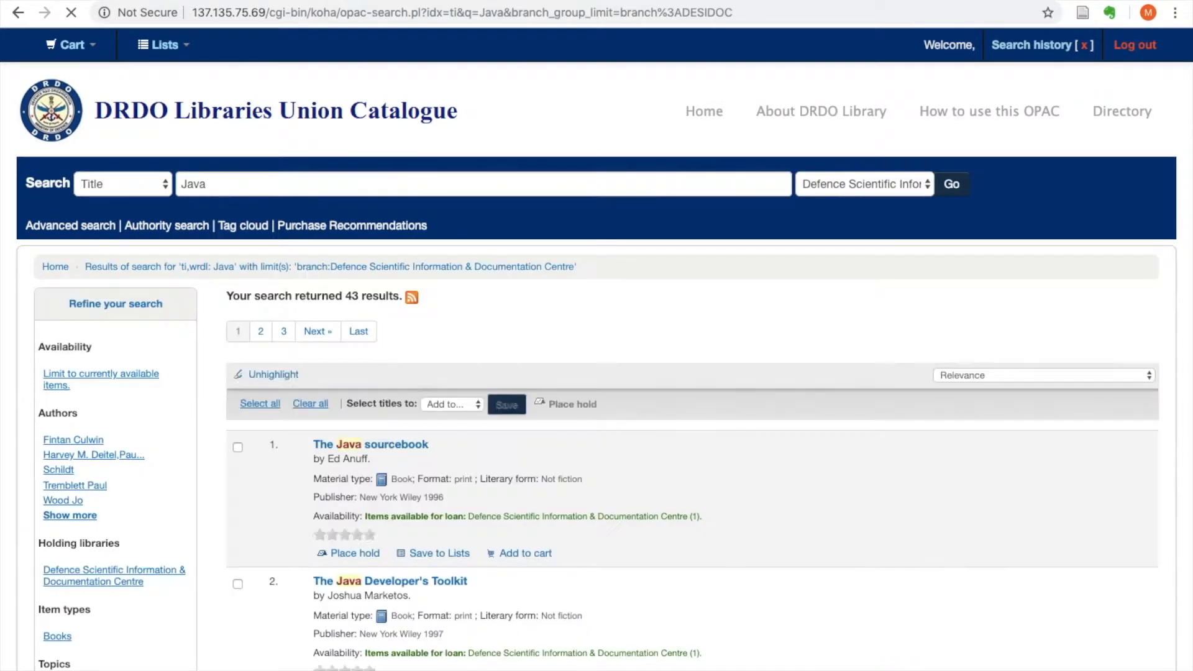
scroll(down, 3)
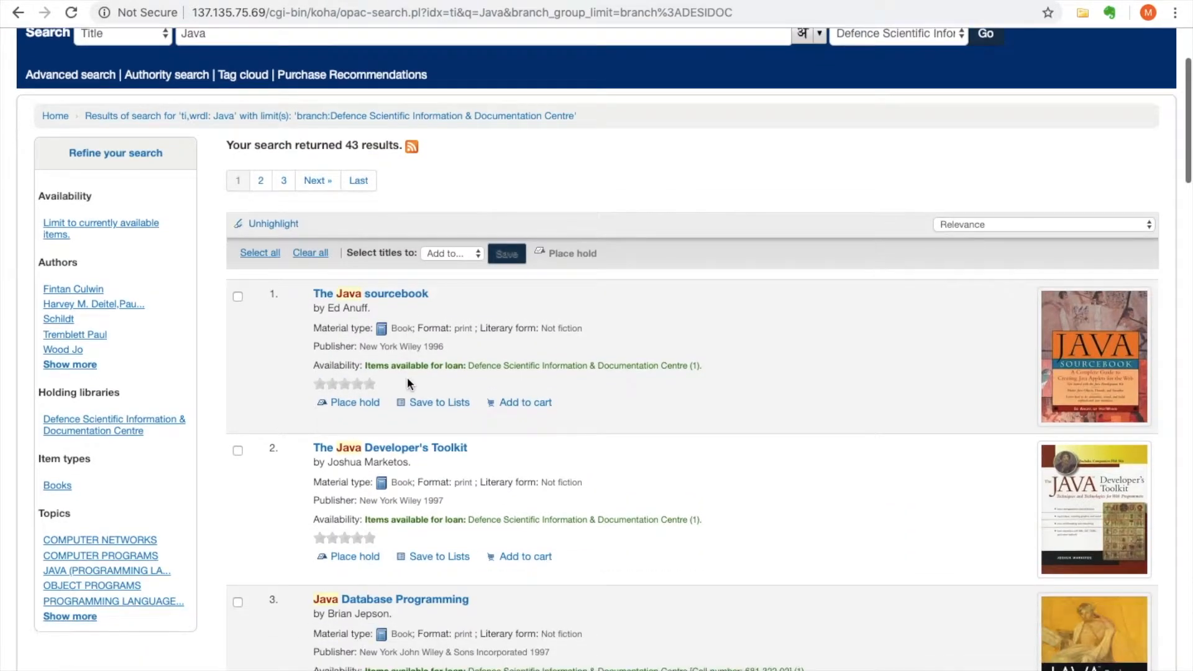
scroll(down, 3)
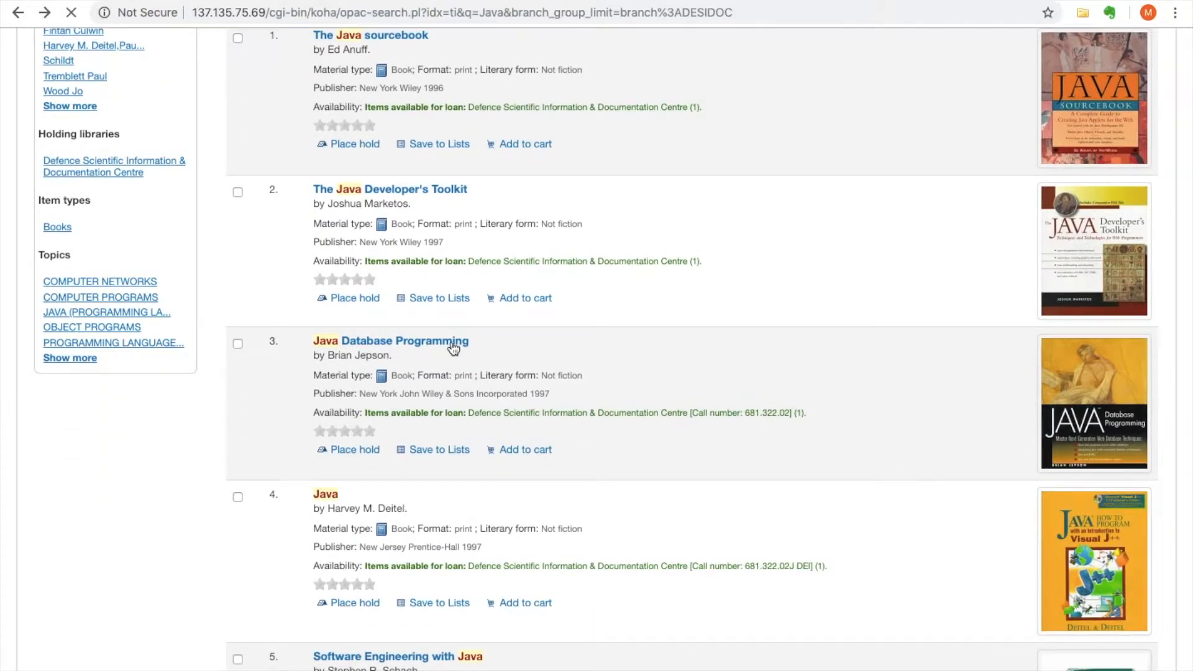
Review the Java Database Programming record's Holdings, Enhanced Metadata and Summary
click(390, 340)
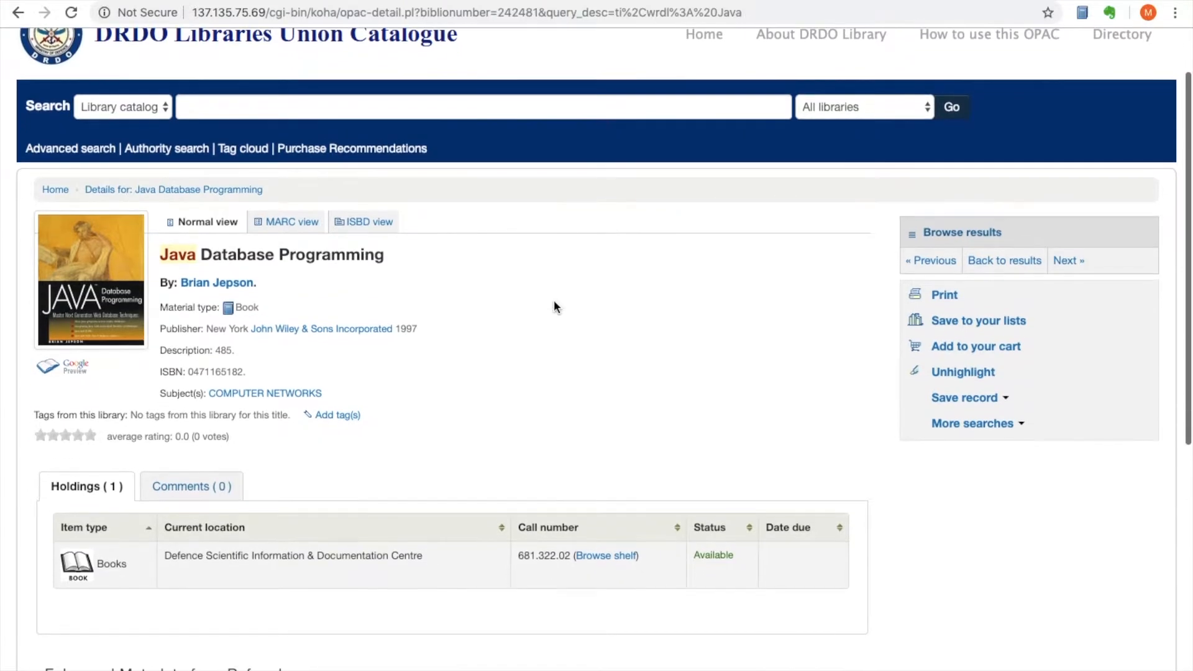
scroll(down, 3)
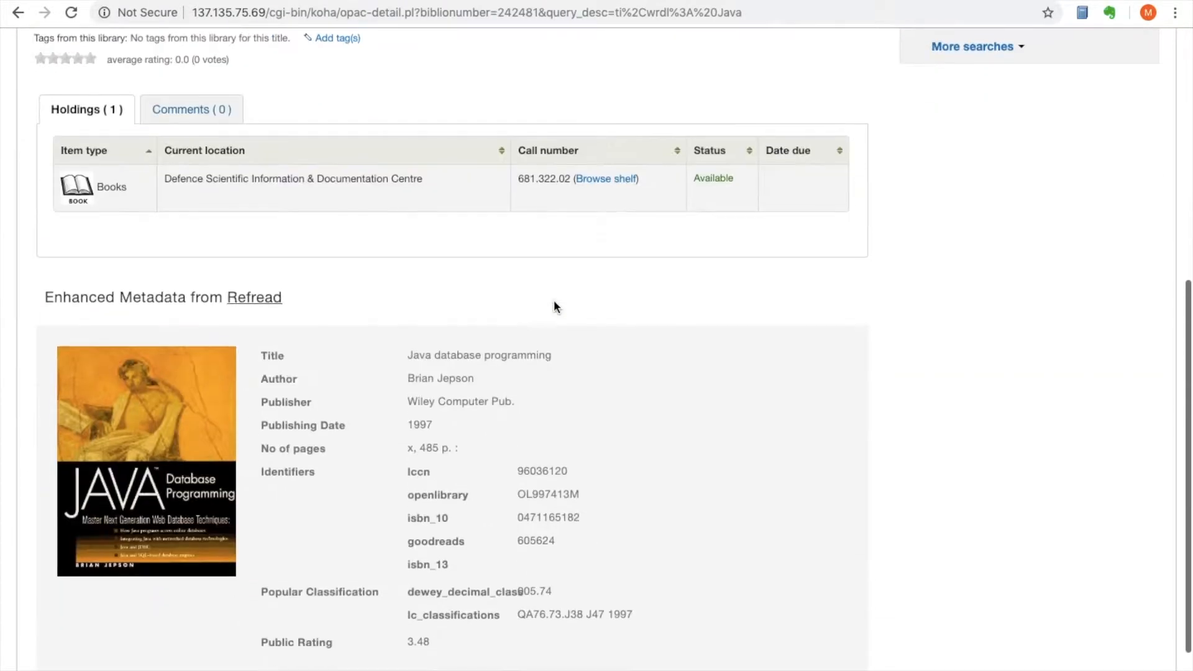
scroll(down, 3)
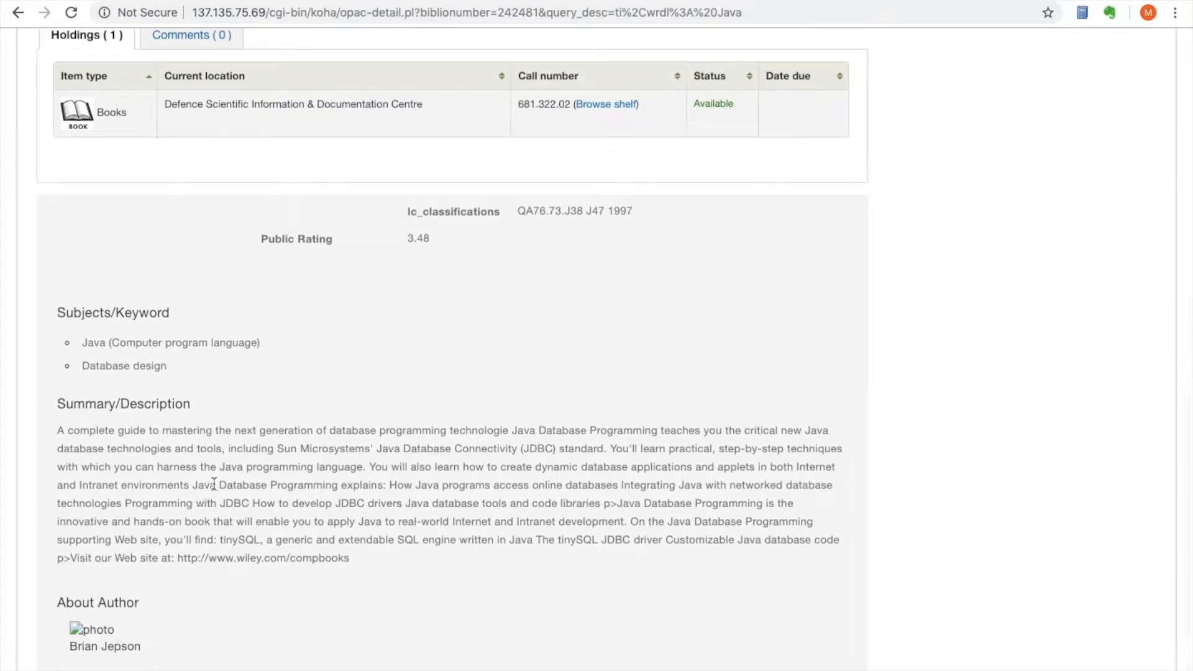
click(17, 12)
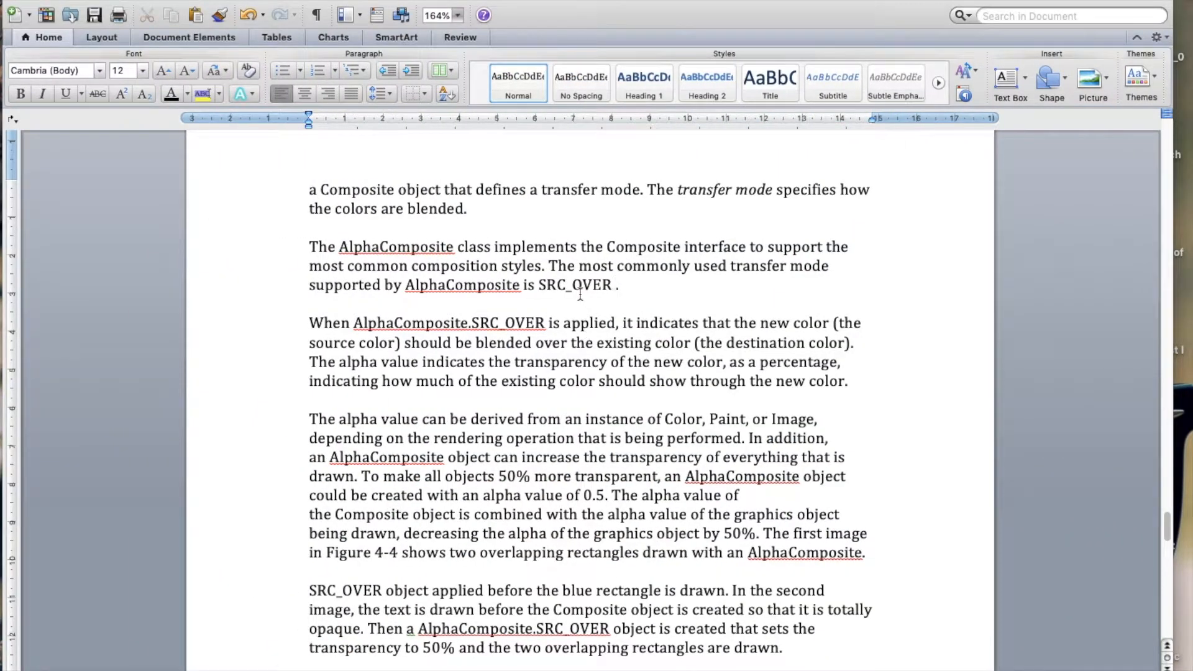
Insert the (Mark Watson, 1997) citation after SRC_OVER using {Citation}
text({Citation})
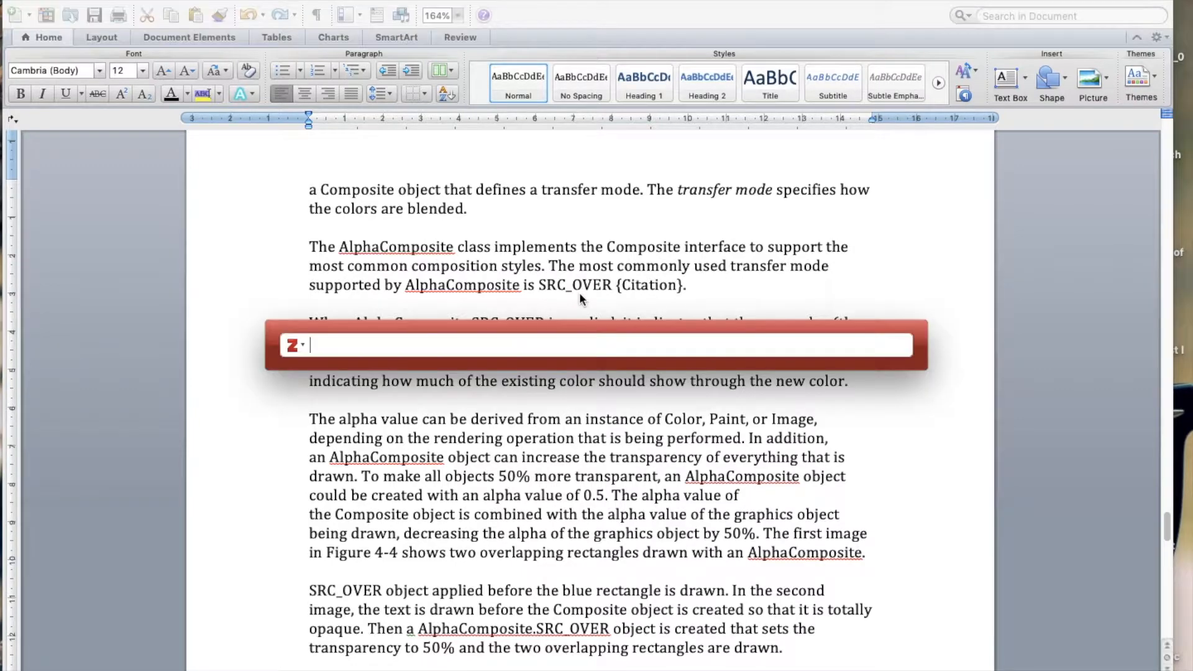
text(ja)
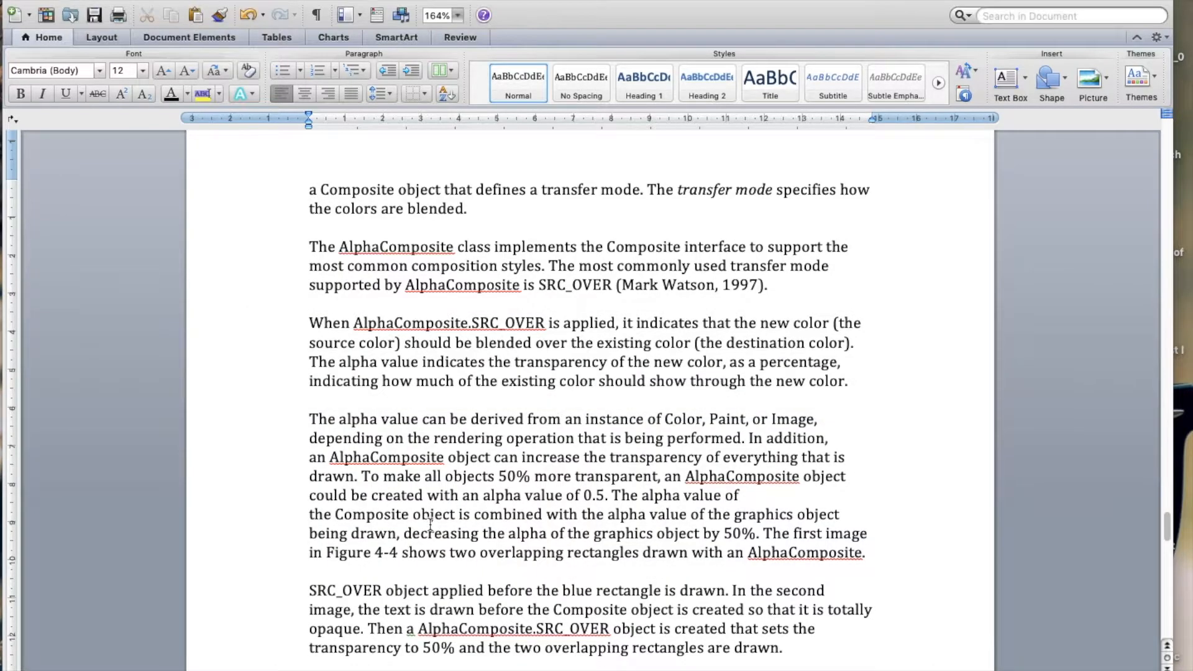
scroll(down, 3)
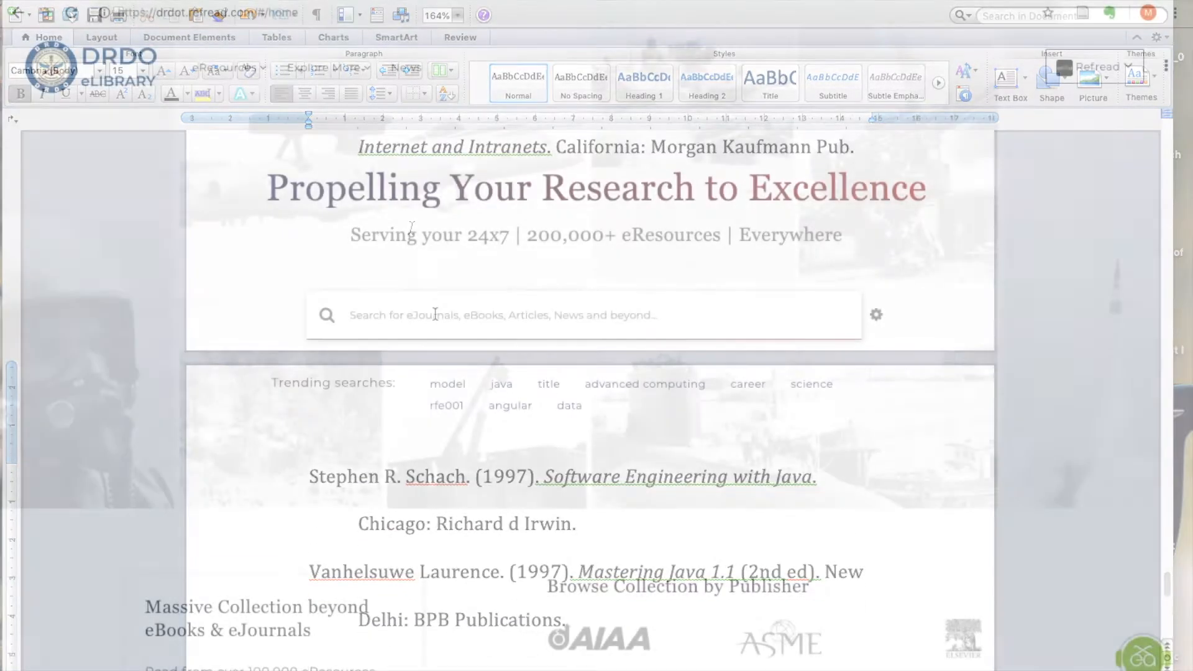
Search the eLibrary for 'applied nanotechnology', listing 3,437 eCatalog items
text(applied nano)
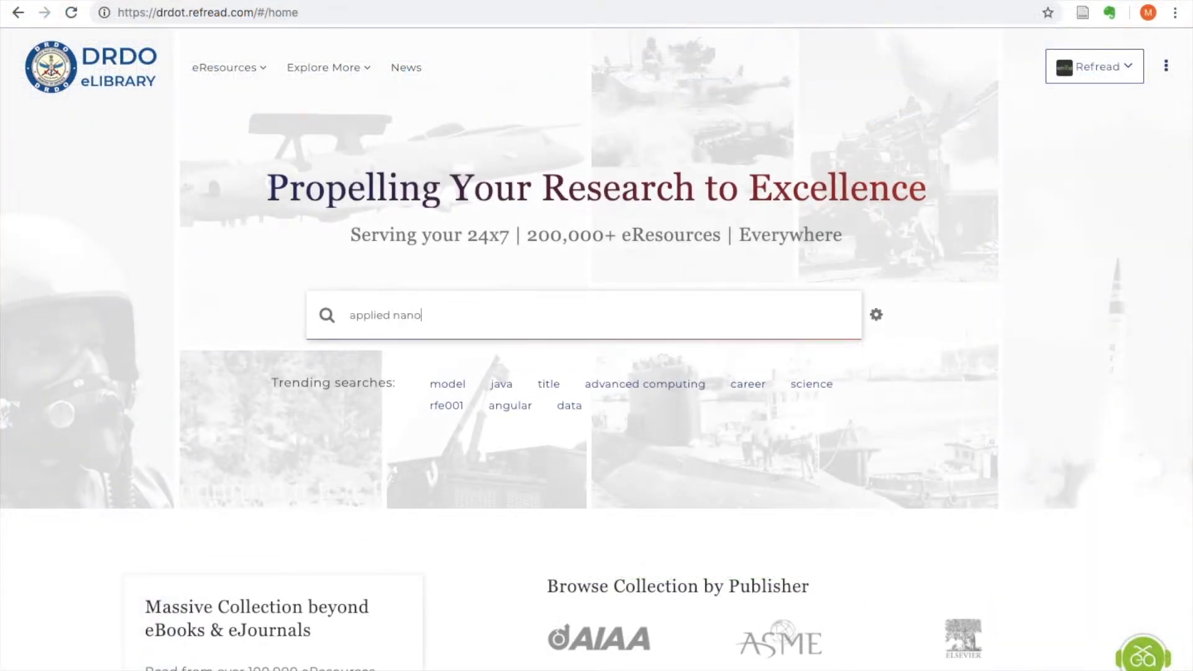
text(technology)
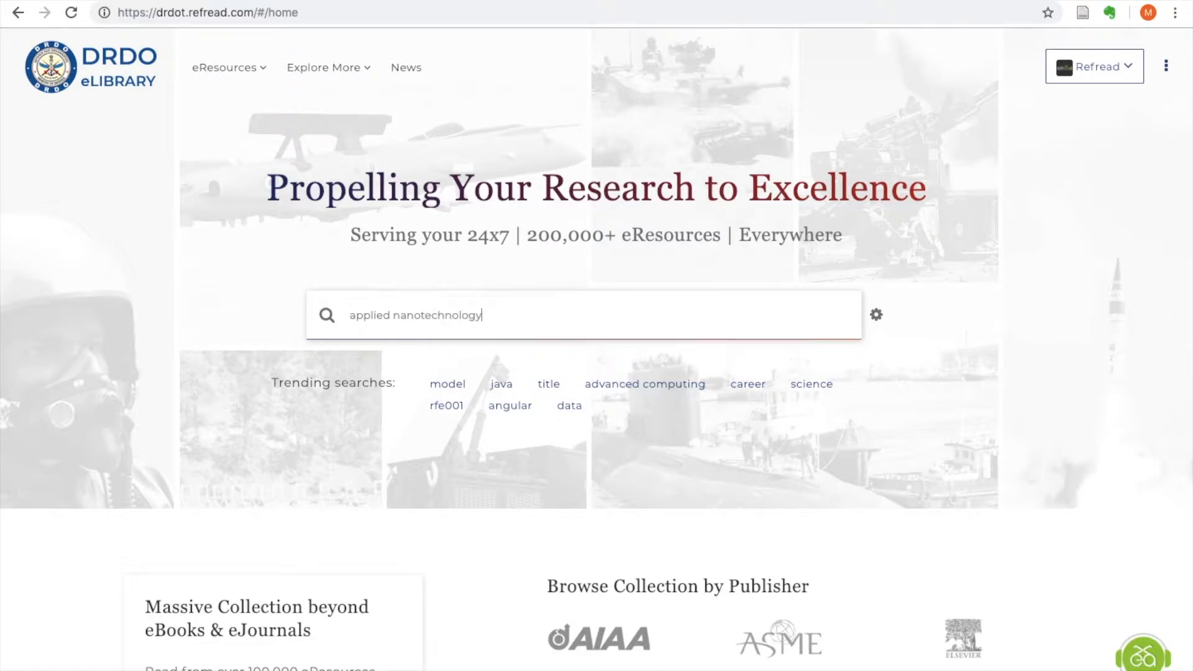
text(applied nanotechnology)
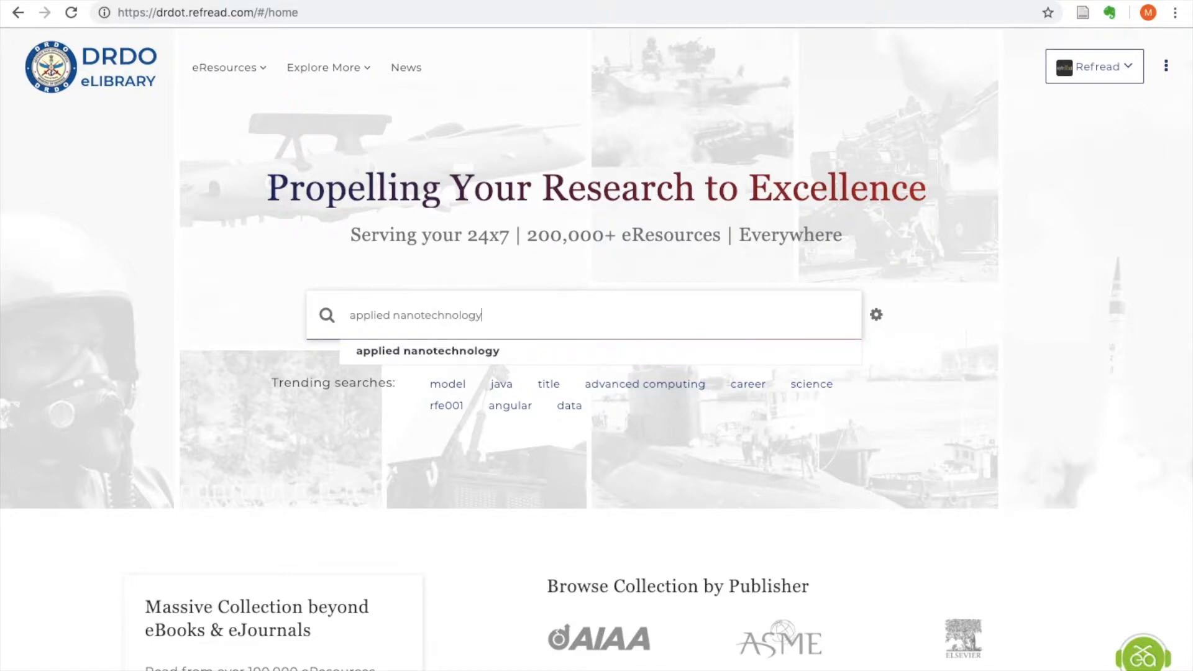
key(Enter)
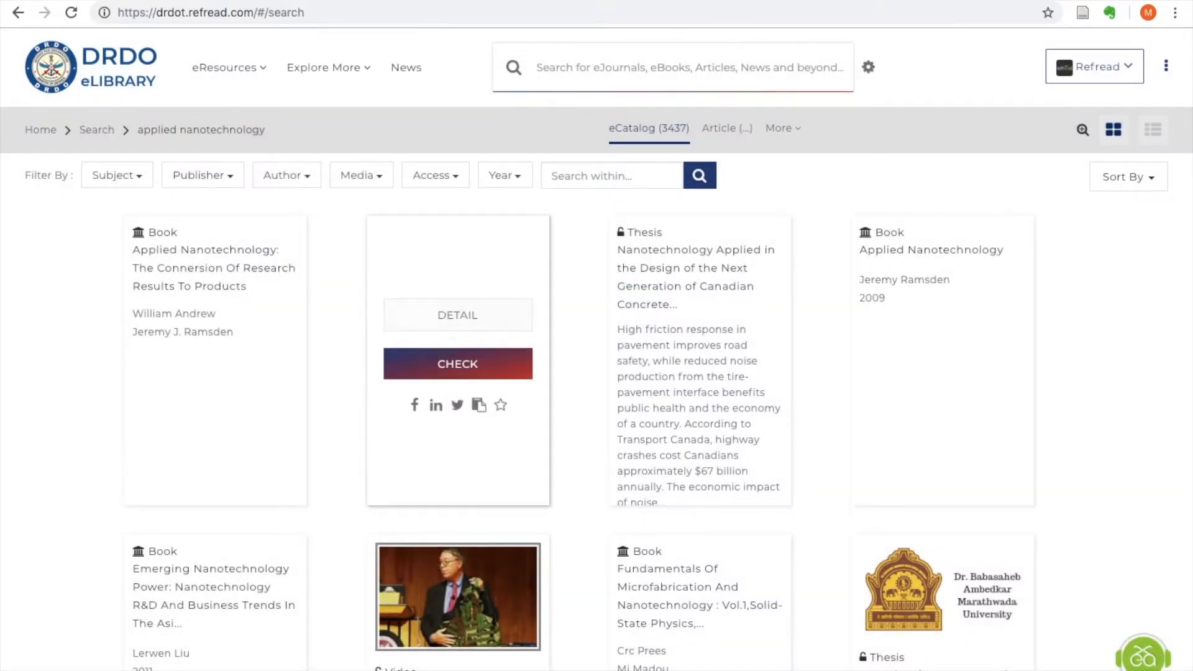
Limit results to Available in Library, then view the 869 articles
click(434, 175)
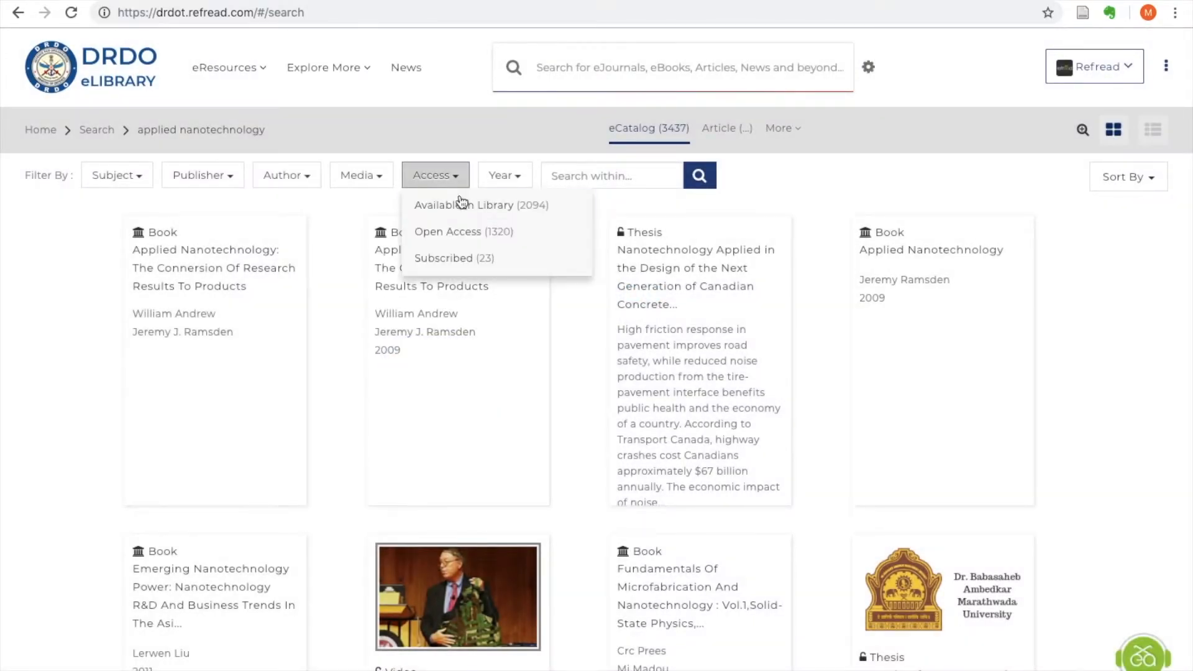
mouse_move(468, 206)
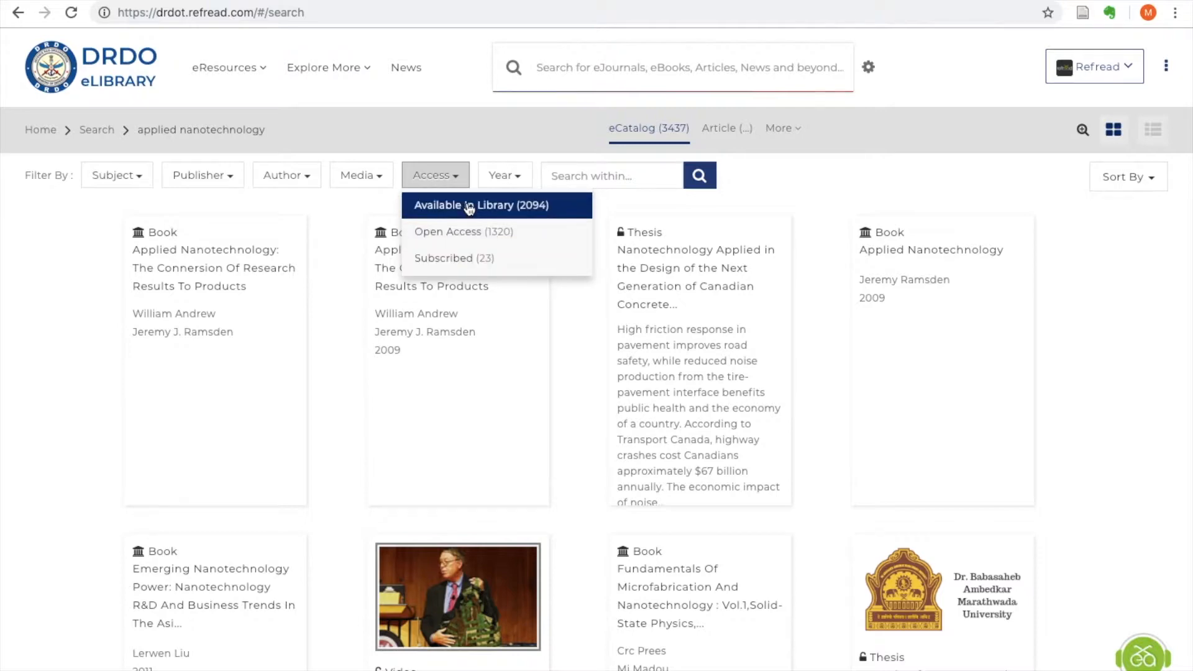
click(467, 206)
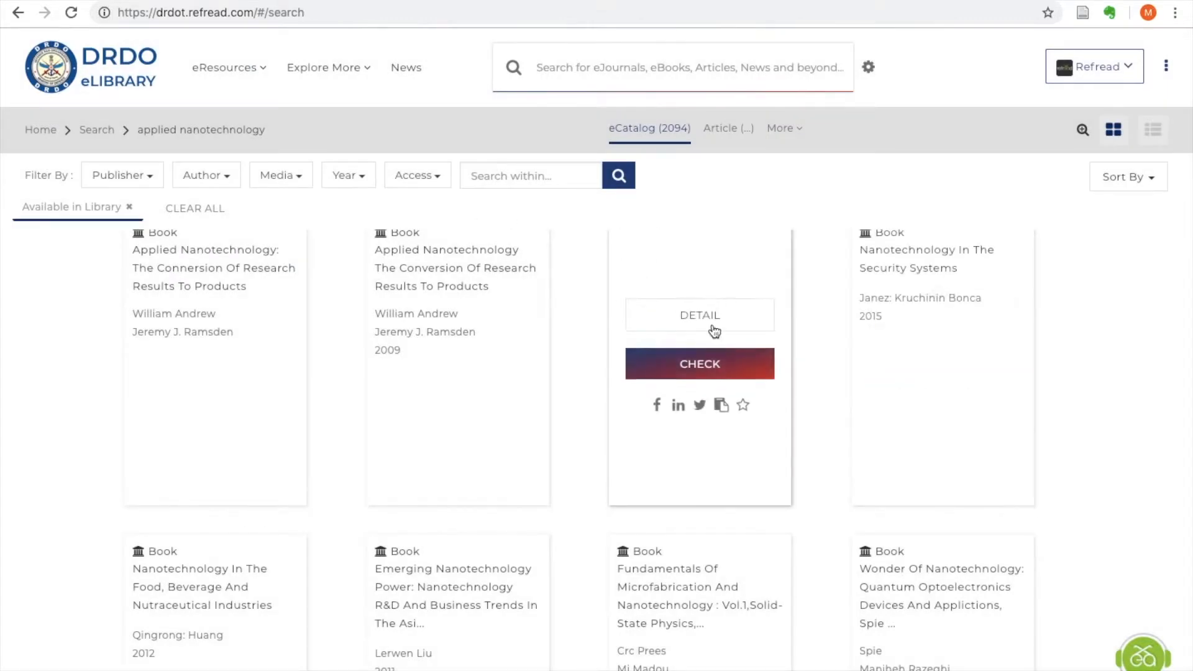
click(698, 315)
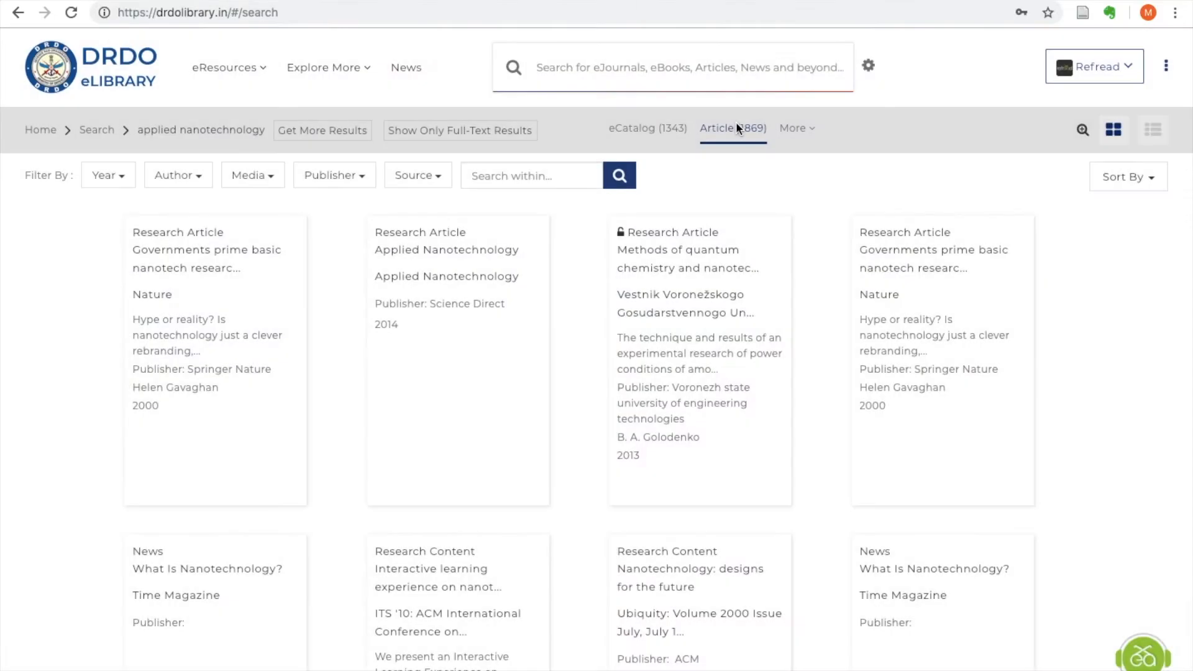
Save the Time Magazine news item into a reading-list folder, then visit the SocioLib profile
click(414, 175)
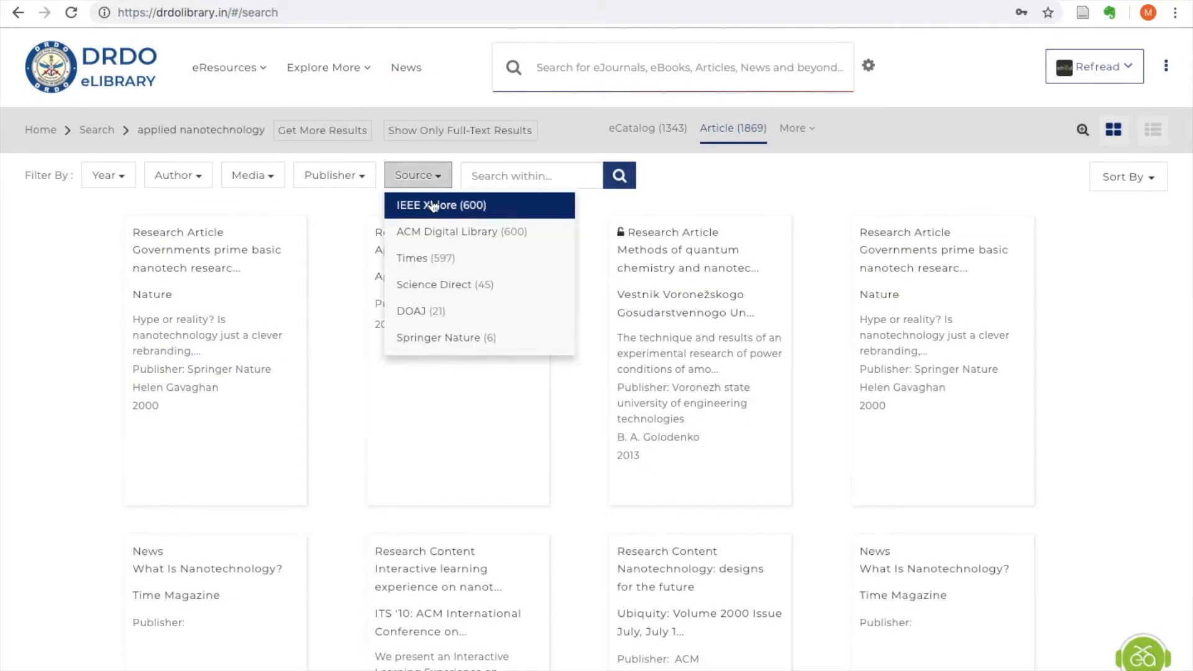
mouse_move(446, 337)
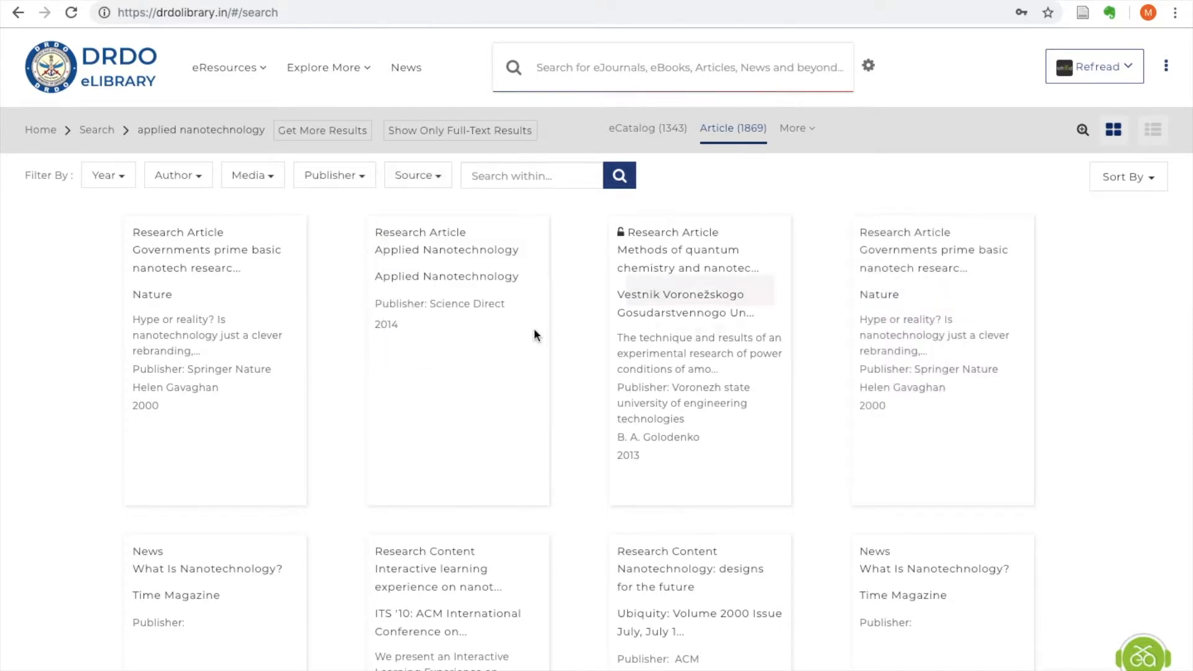
scroll(down, 3)
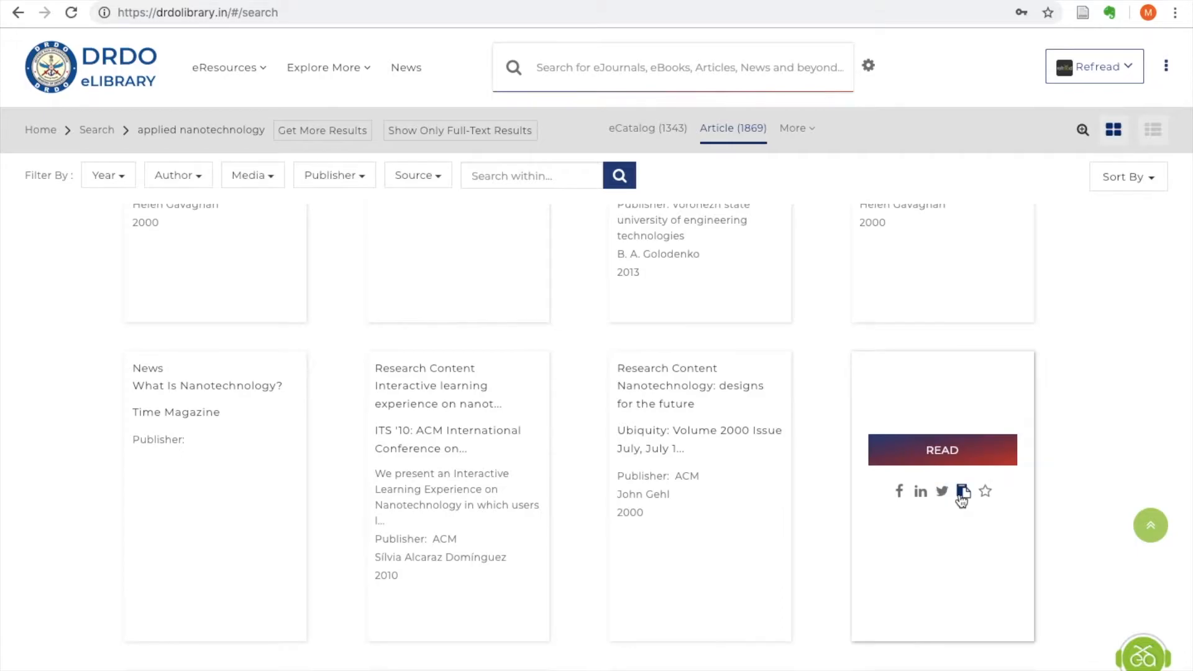
click(963, 491)
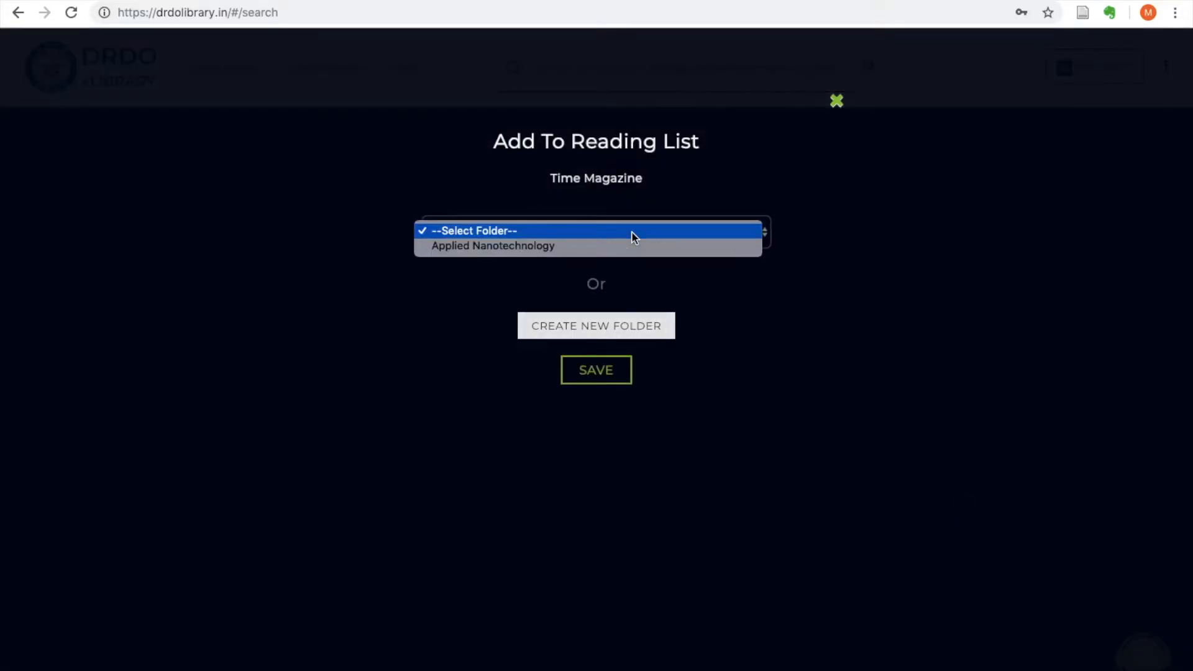
click(596, 370)
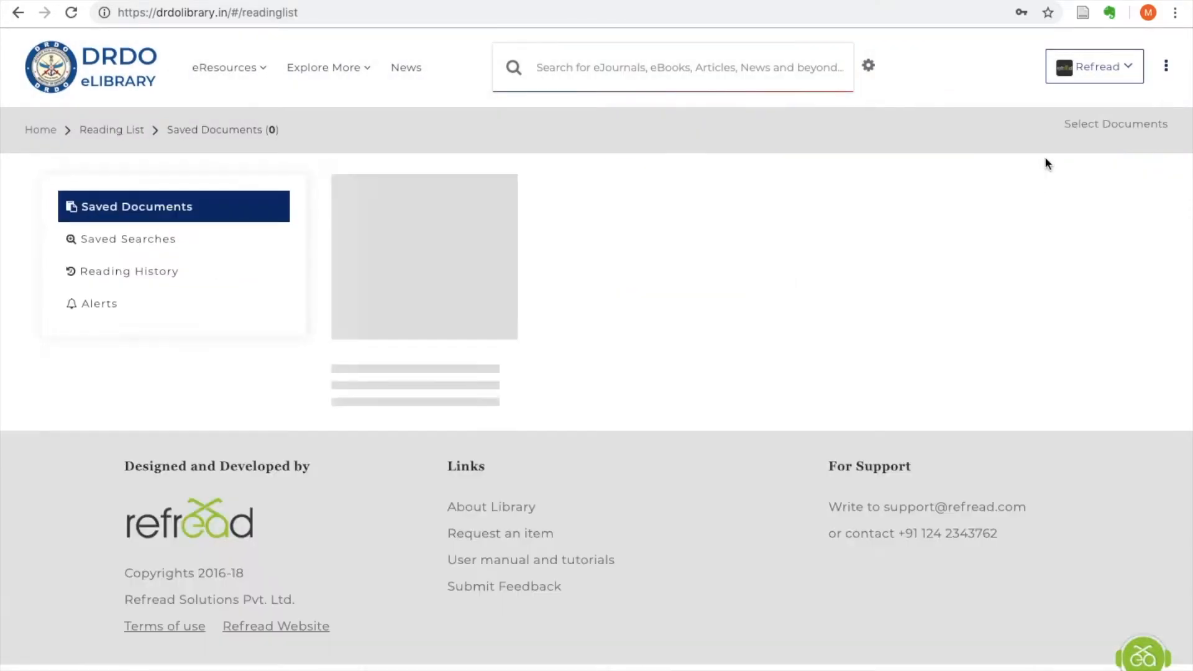
click(1093, 66)
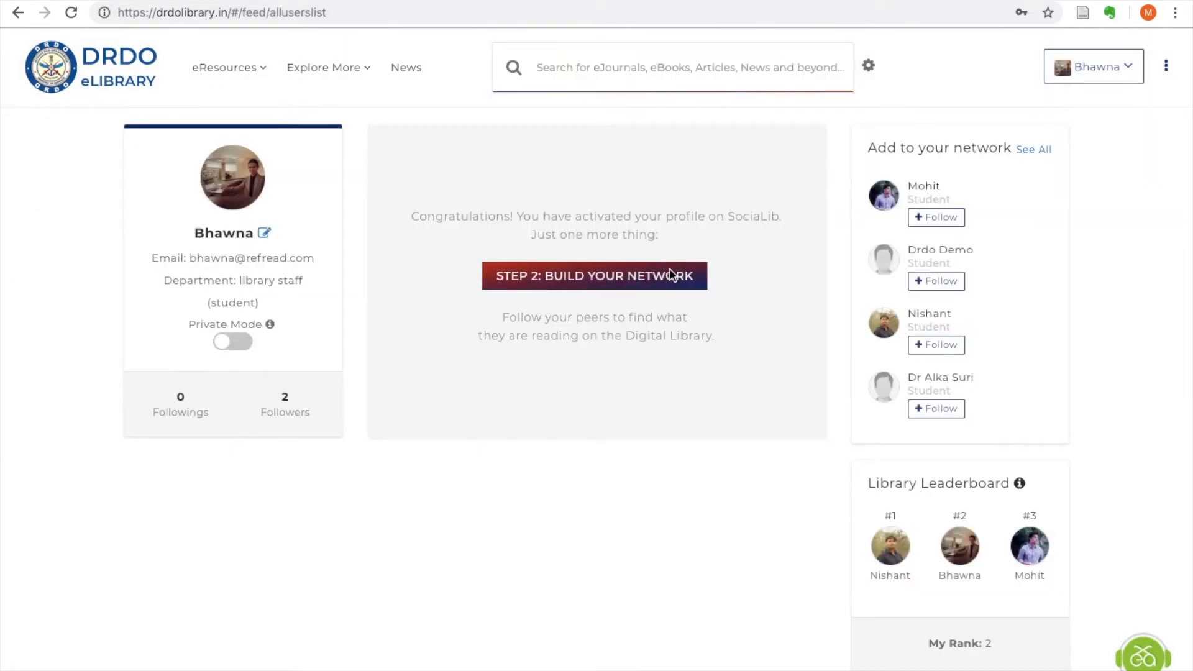
Follow all four suggested SocioLib users and scroll through their reading activity feed
click(593, 275)
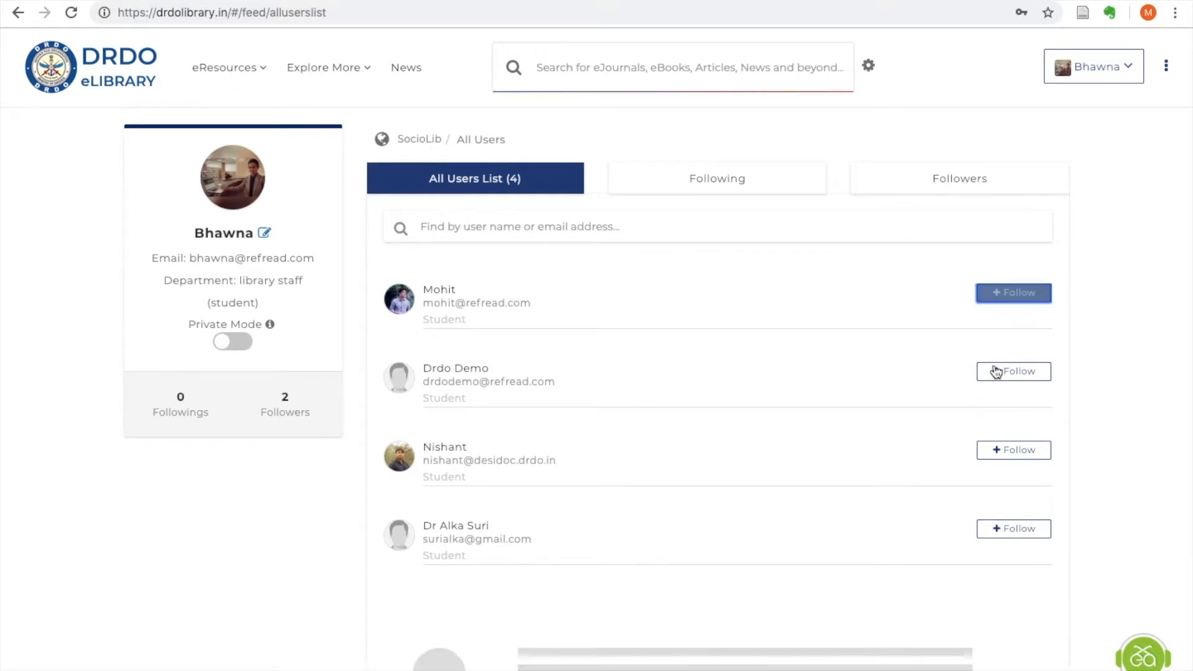
click(1013, 529)
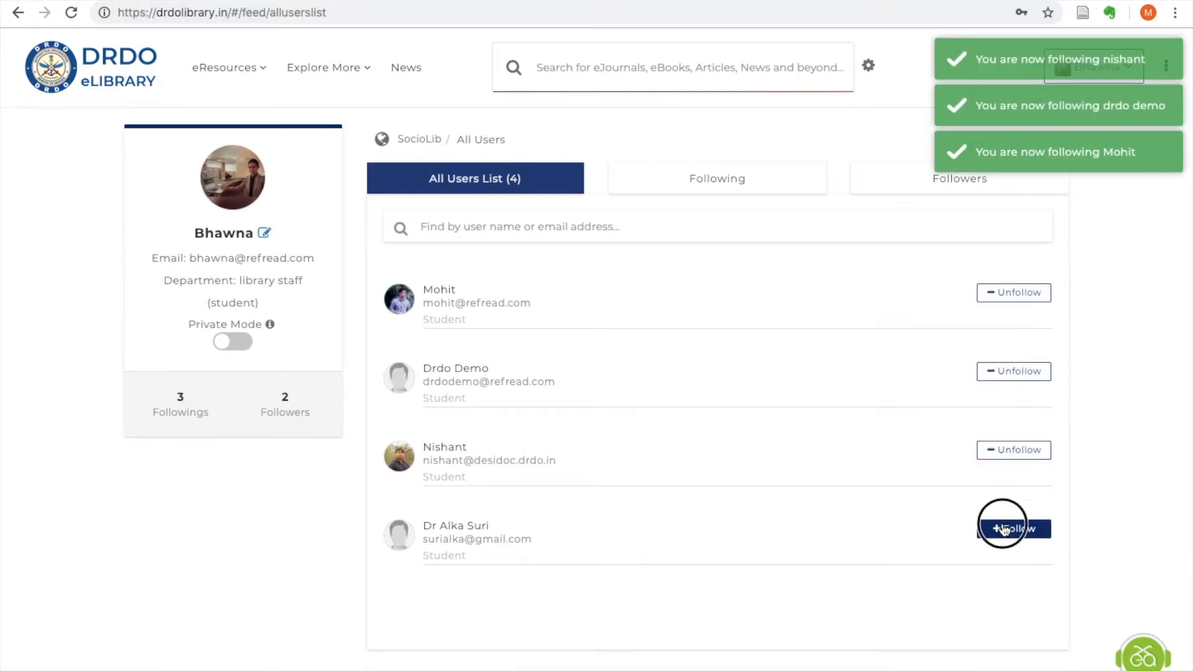
click(1013, 529)
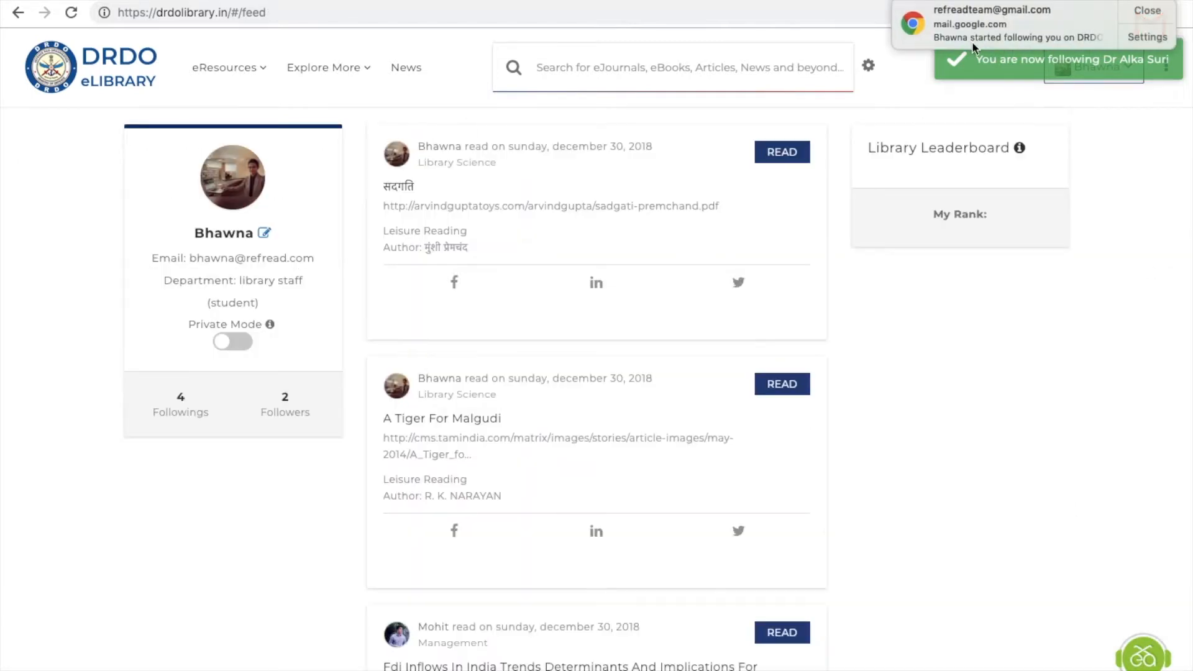
scroll(down, 3)
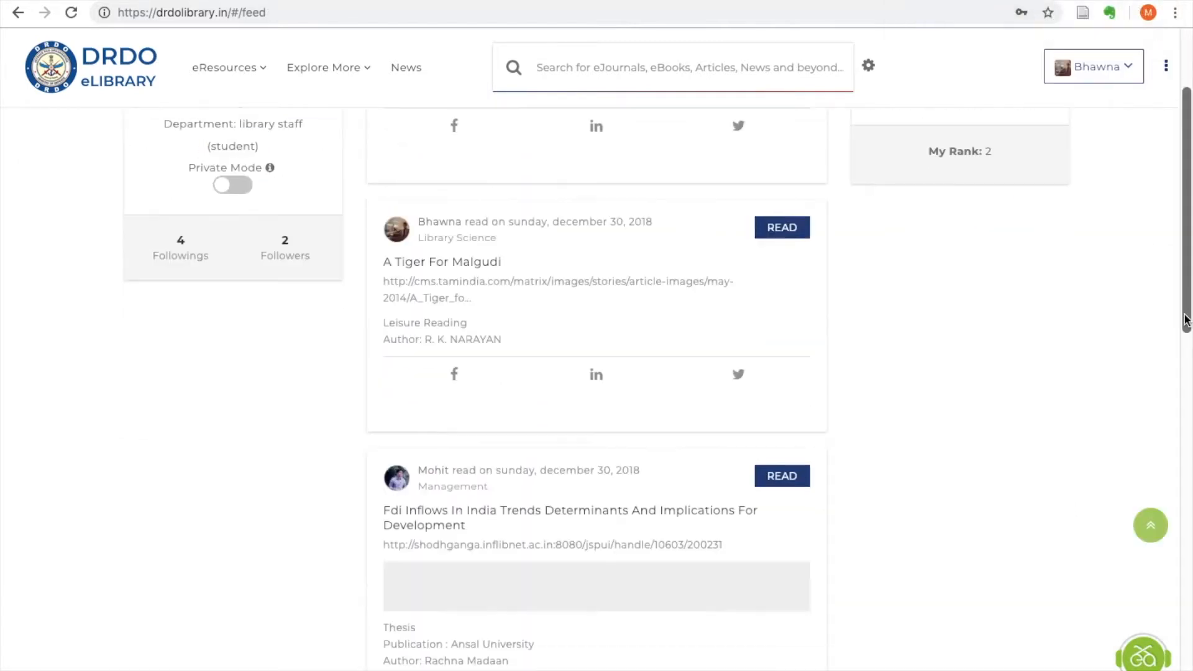
scroll(down, 3)
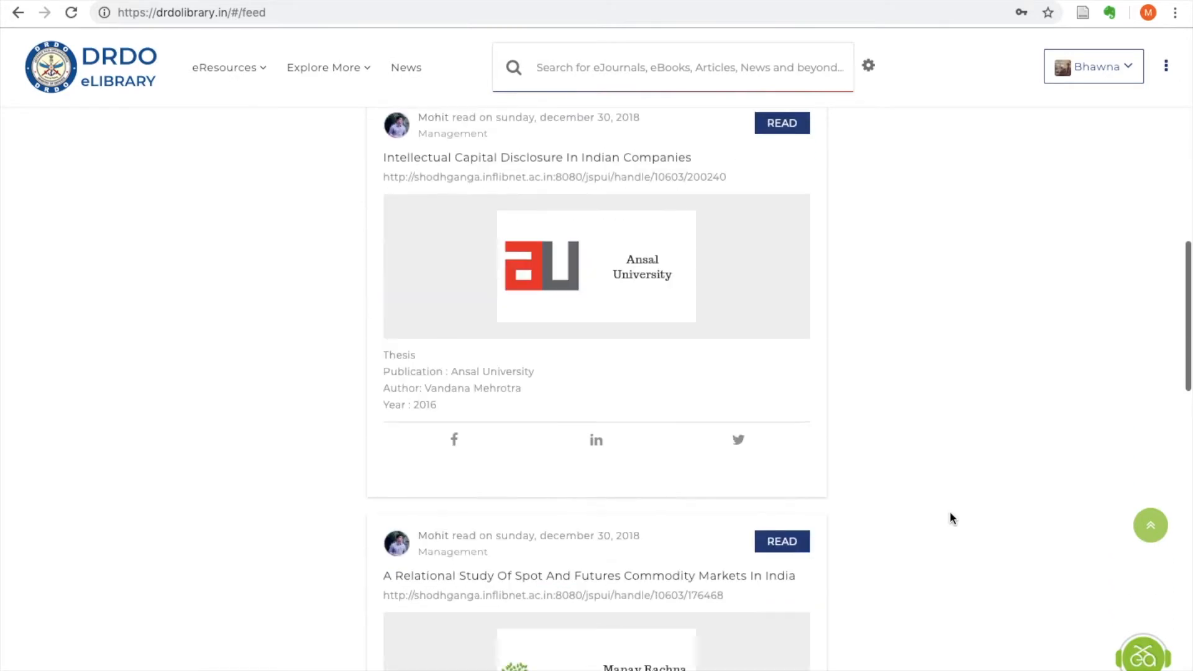
scroll(down, 3)
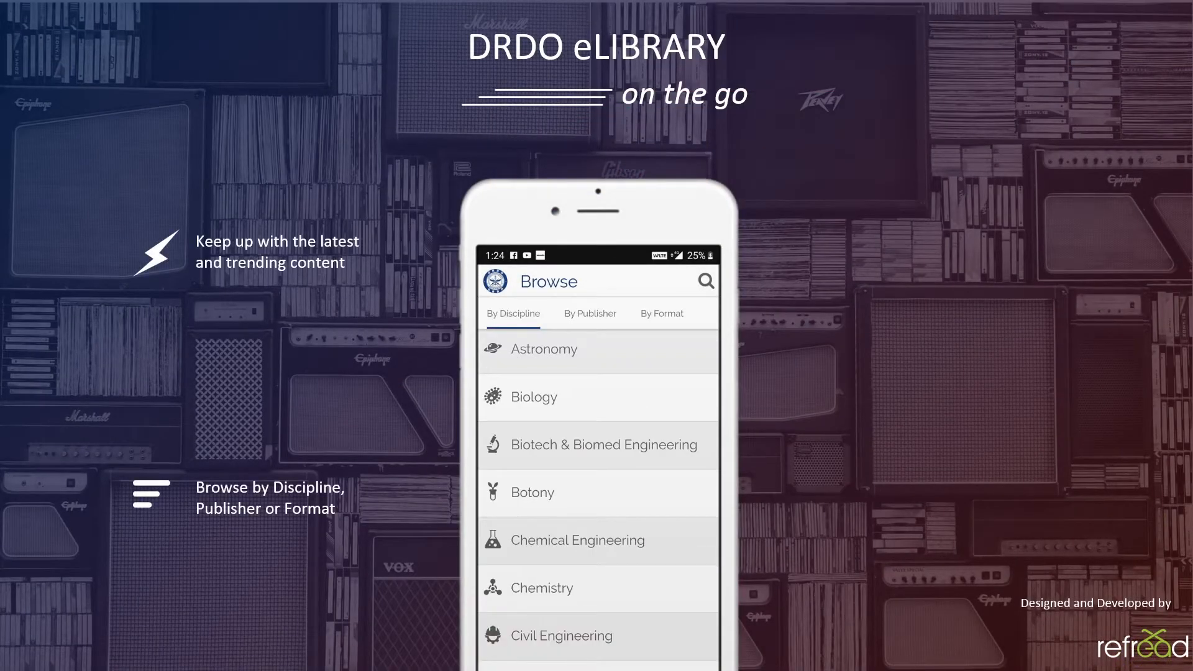
Page through the mobile app slides: discipline browsing, Nanotechnology search, and eBook details
click(589, 312)
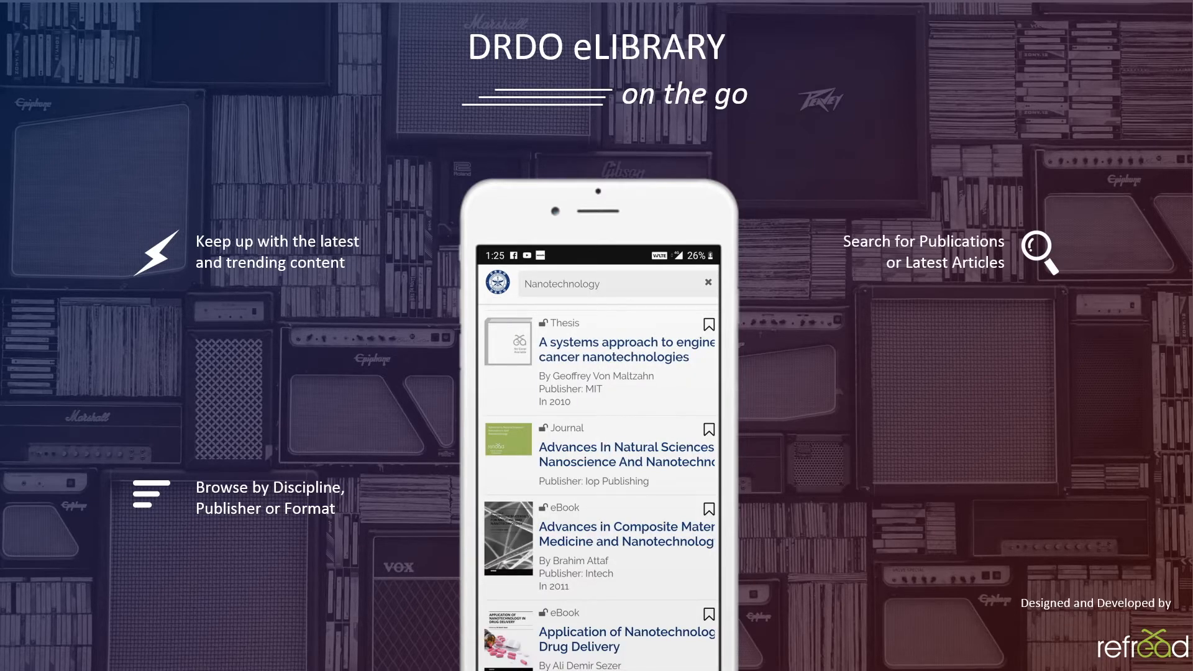
click(598, 361)
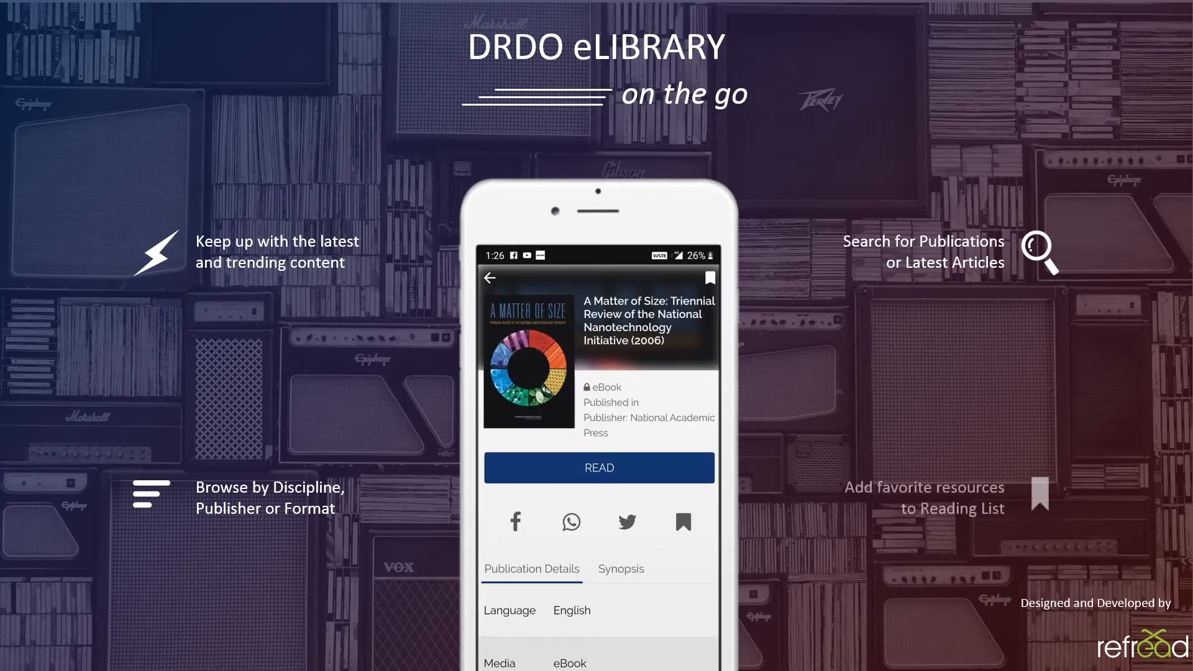
click(682, 522)
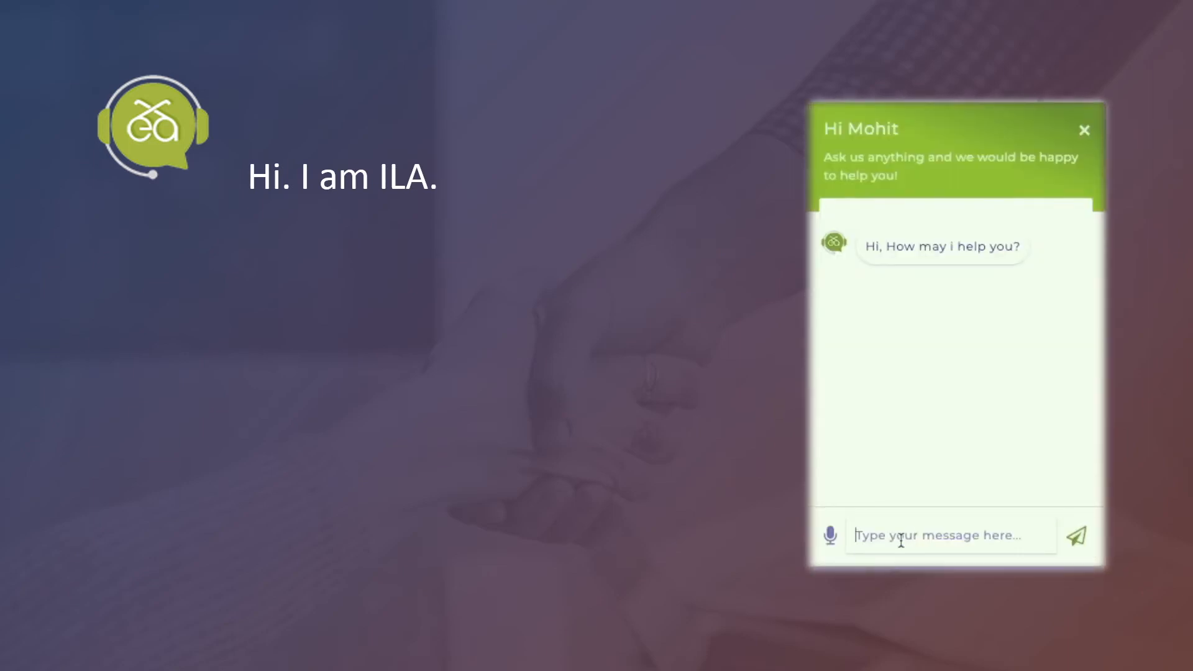
Ask ILA 'how to access', then send 'find book on nanotechnology'
text(how to access)
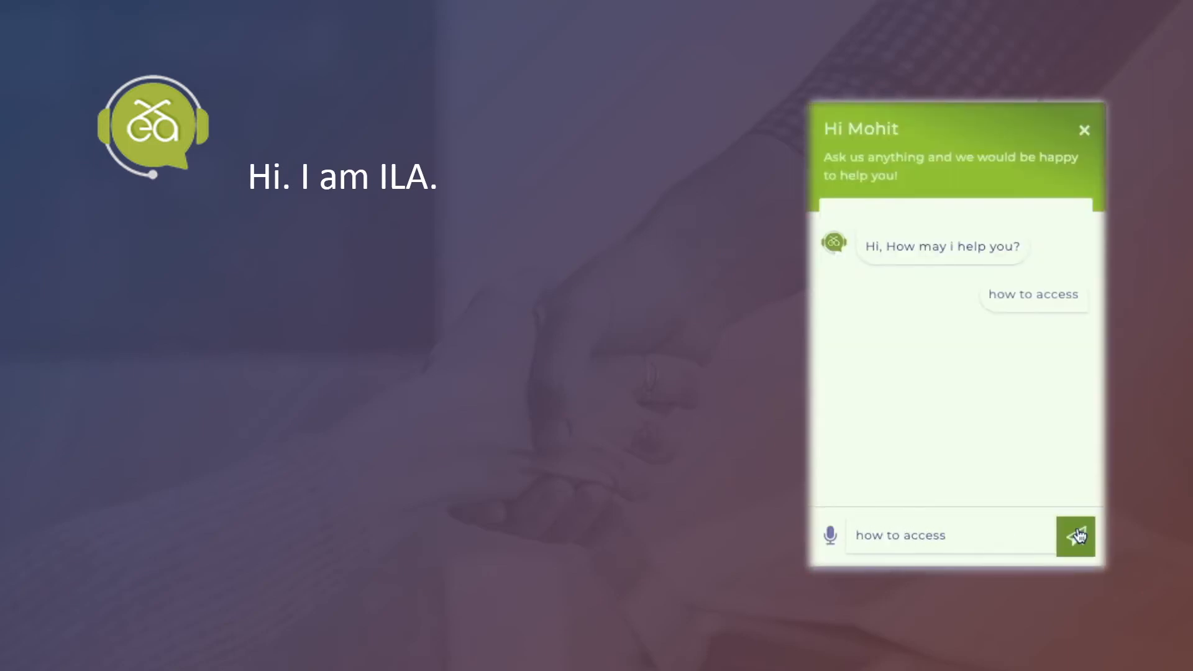
click(1076, 535)
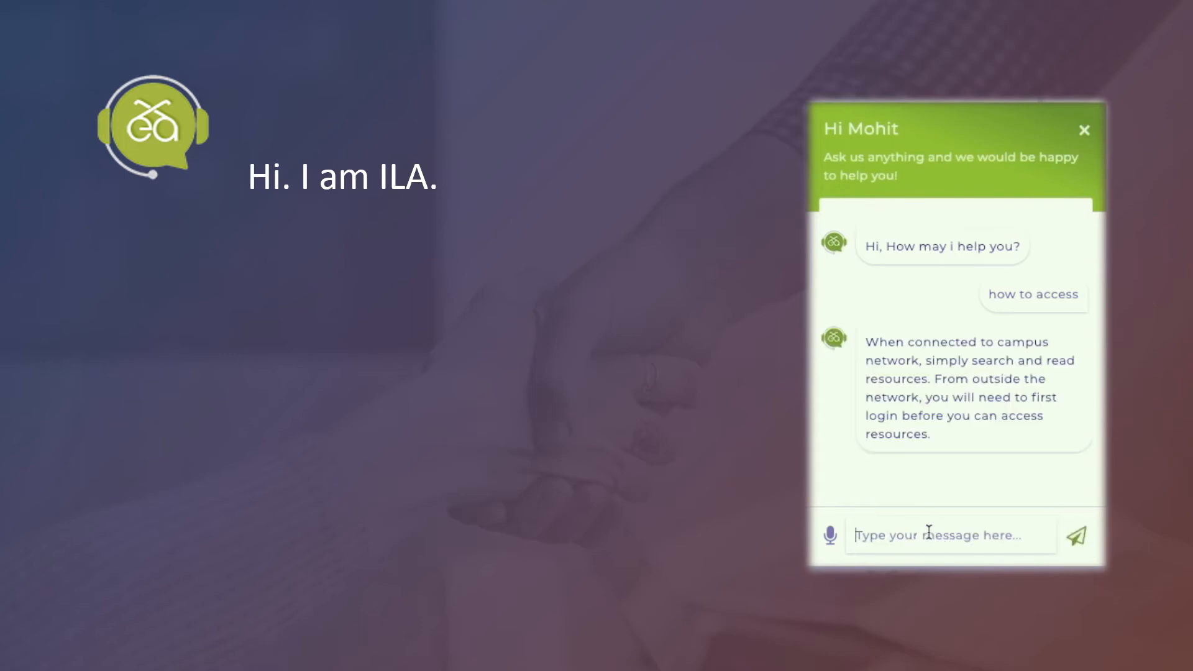
text(find book on nan)
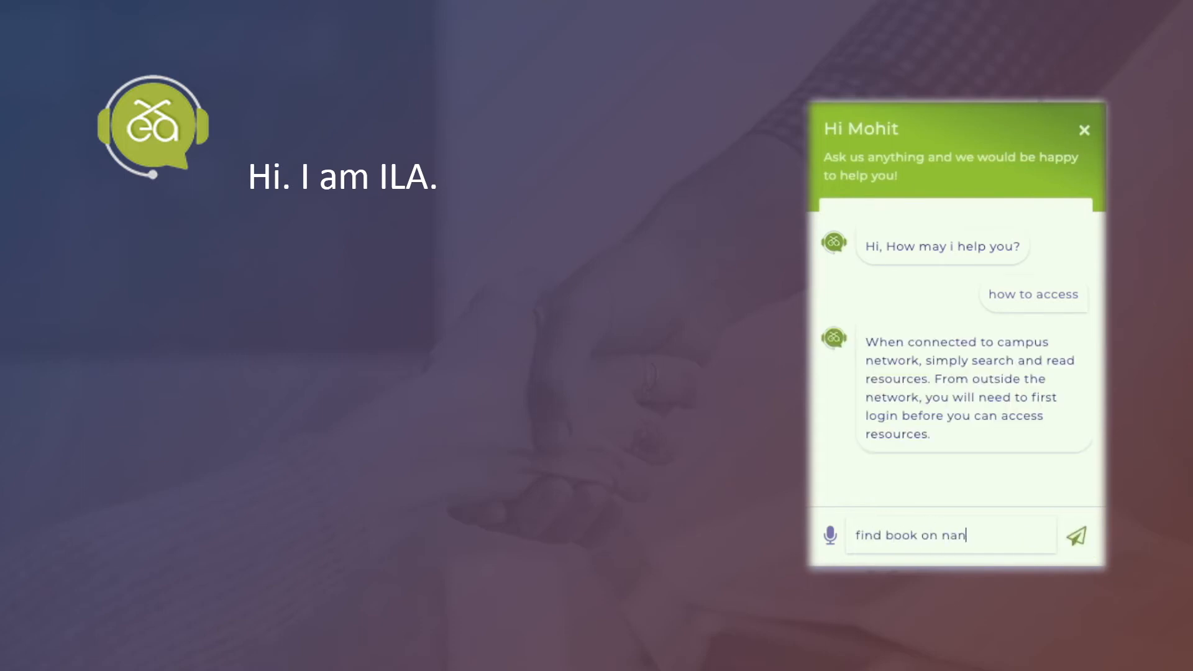
click(1074, 535)
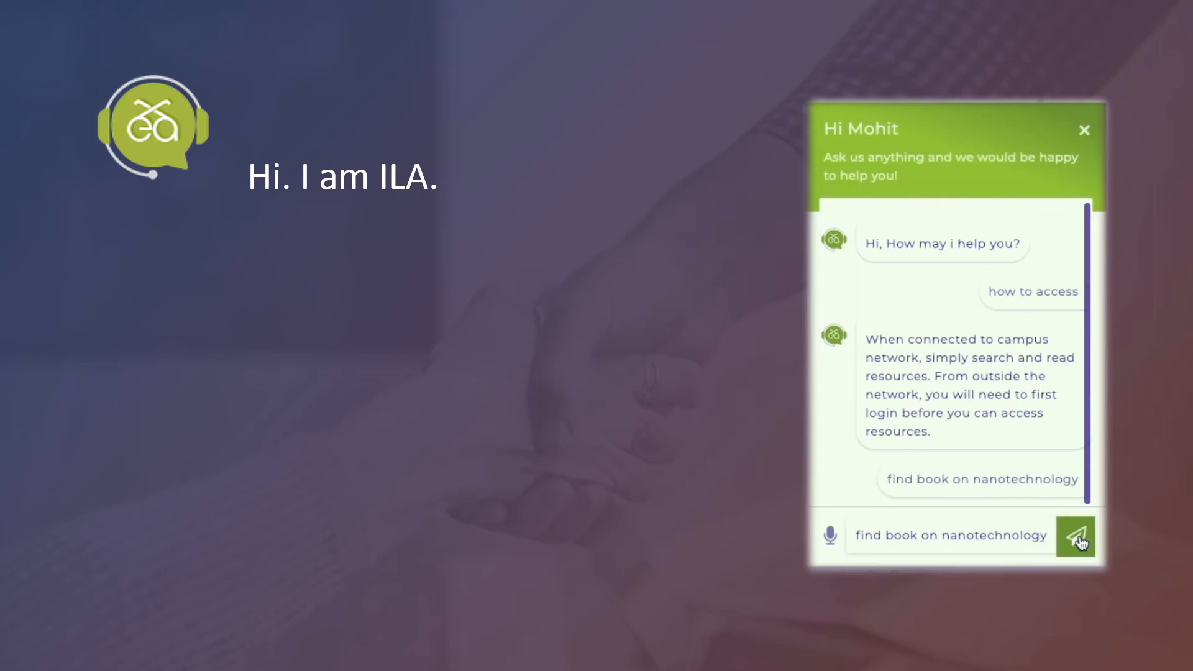